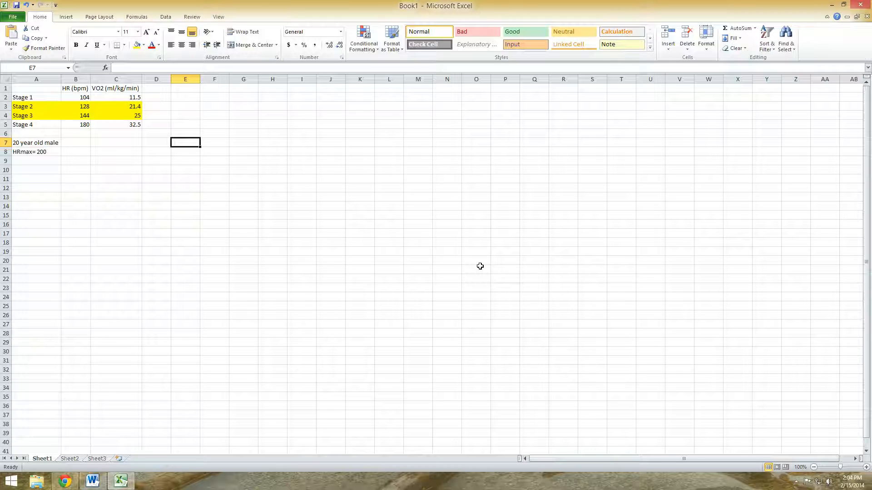
pyautogui.moveTo(194, 218)
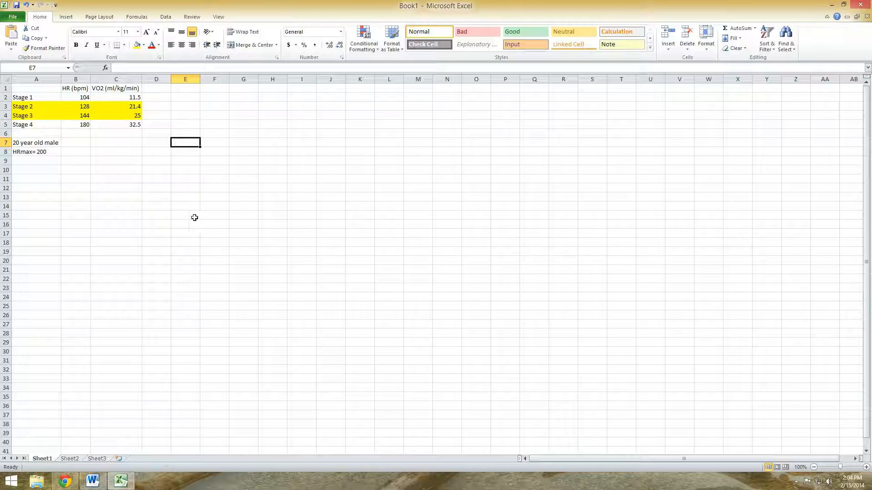
pyautogui.moveTo(181, 203)
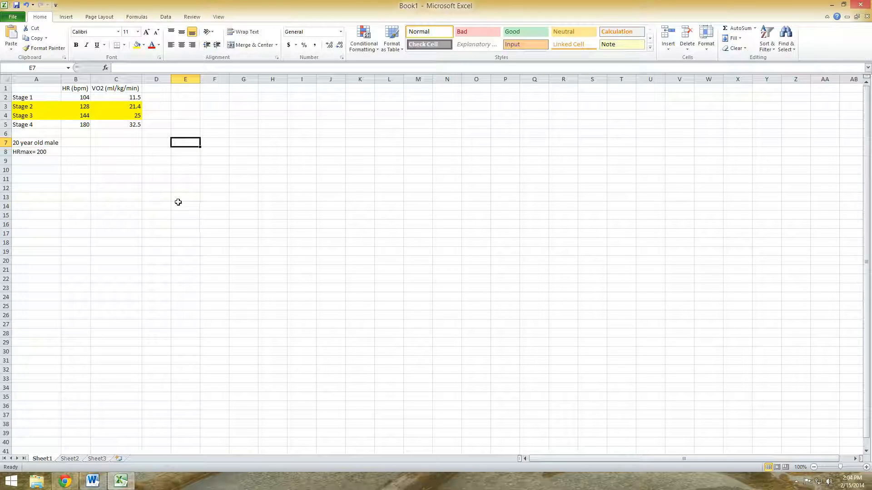
pyautogui.moveTo(187, 106)
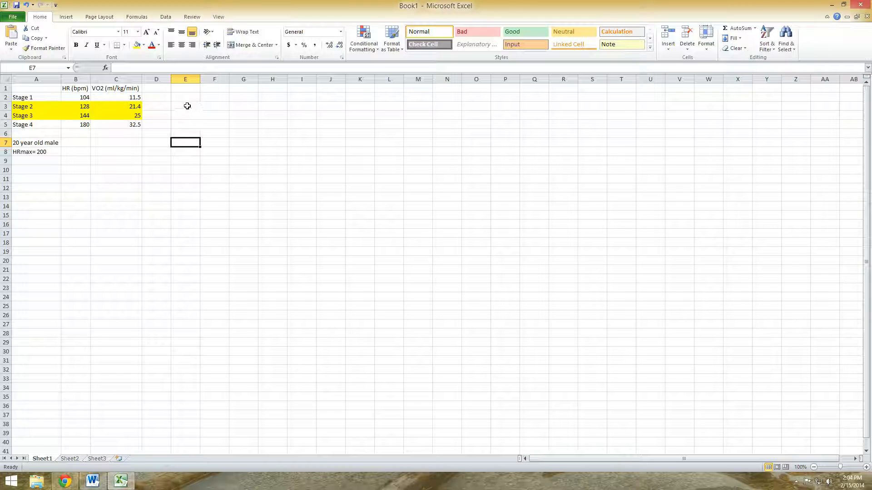
# Step: Point out the stage data and the HRmax = 200 note on the sheet
pyautogui.click(185, 106)
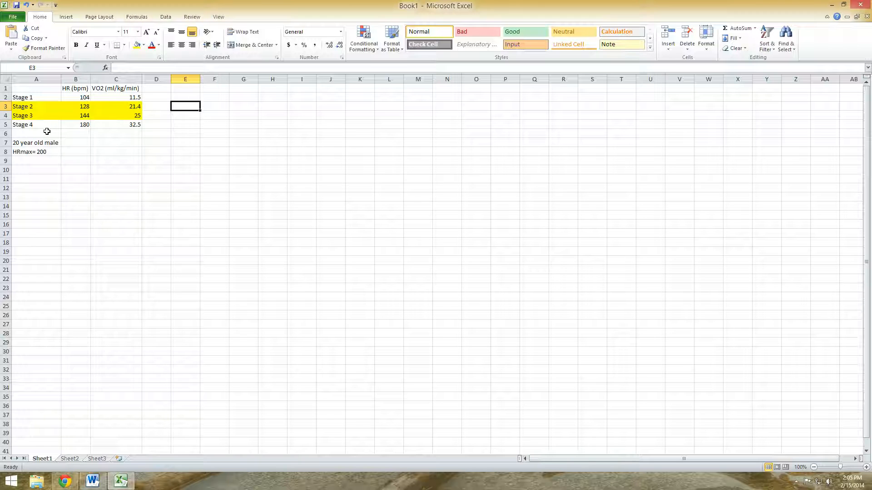
pyautogui.click(36, 152)
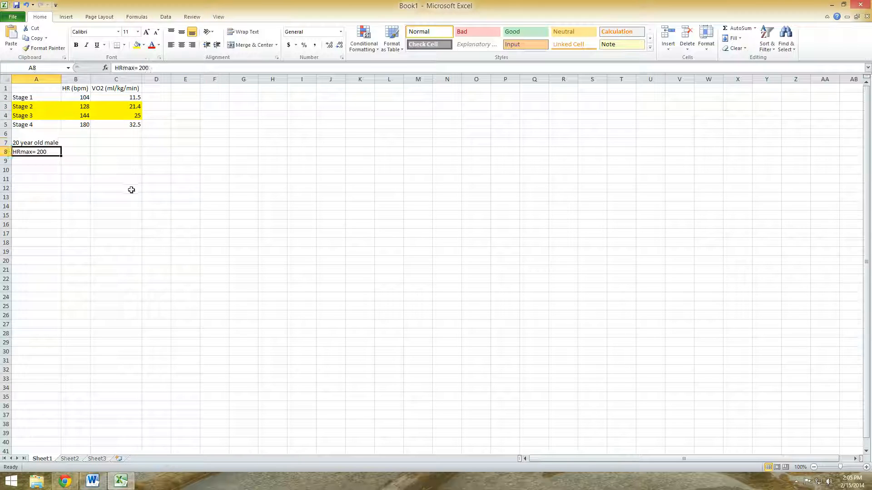
pyautogui.moveTo(196, 357)
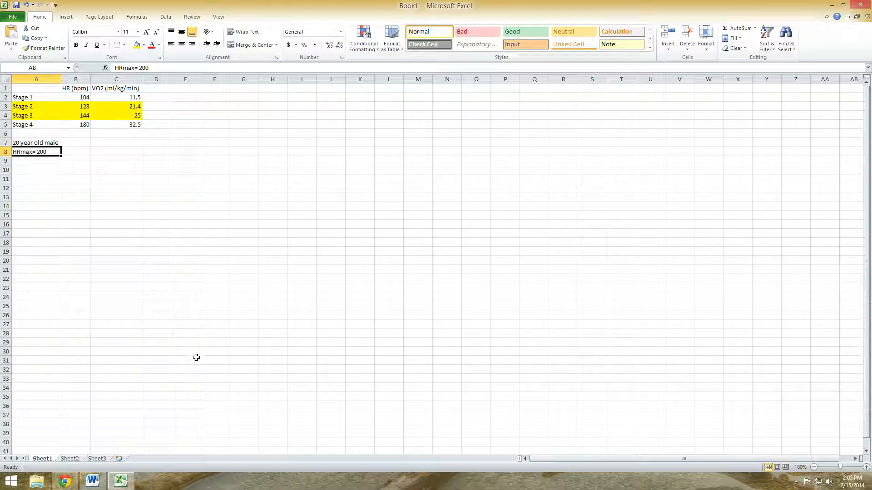
pyautogui.click(330, 206)
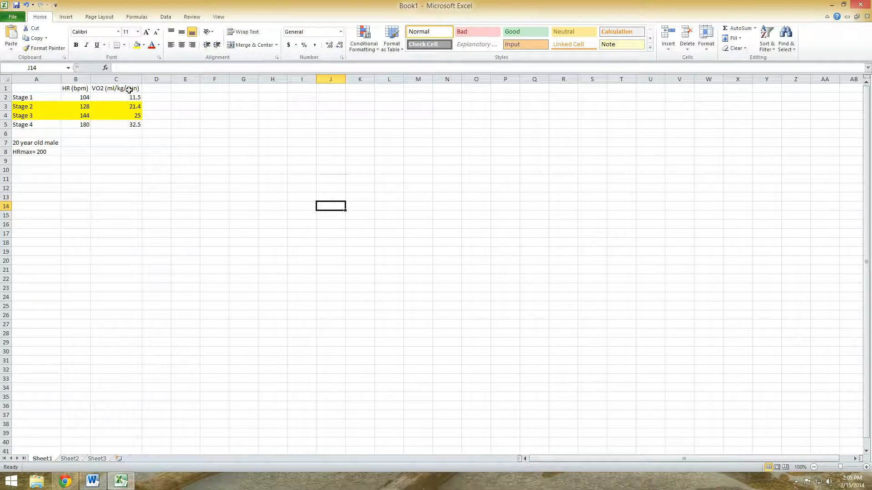
# Step: Insert a Scatter with only Markers chart and glance at the Layout options
pyautogui.click(66, 17)
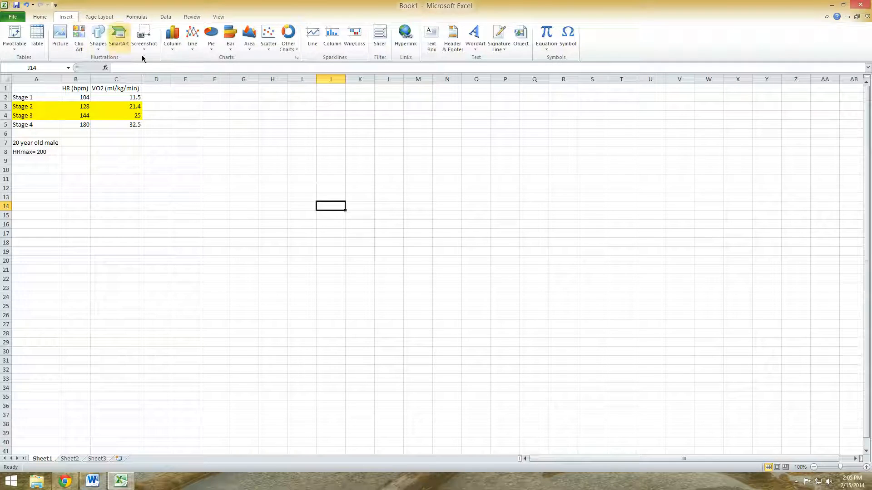
pyautogui.click(268, 35)
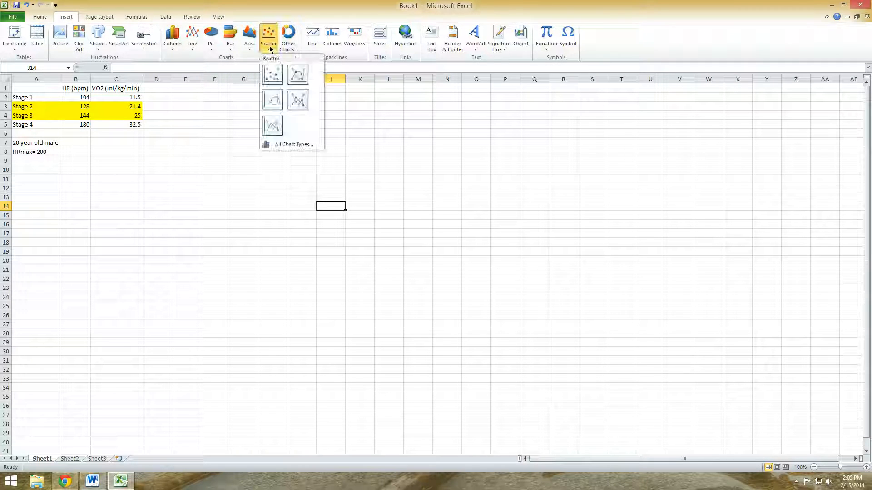
pyautogui.moveTo(272, 74)
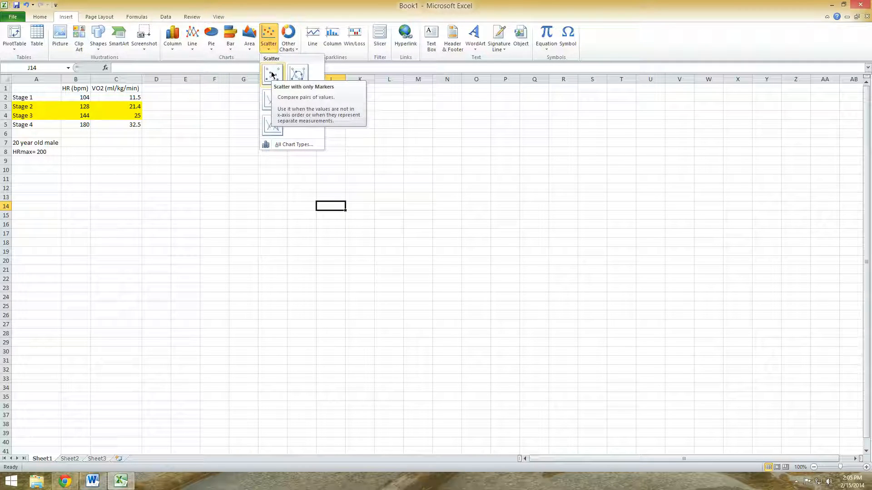
pyautogui.click(272, 73)
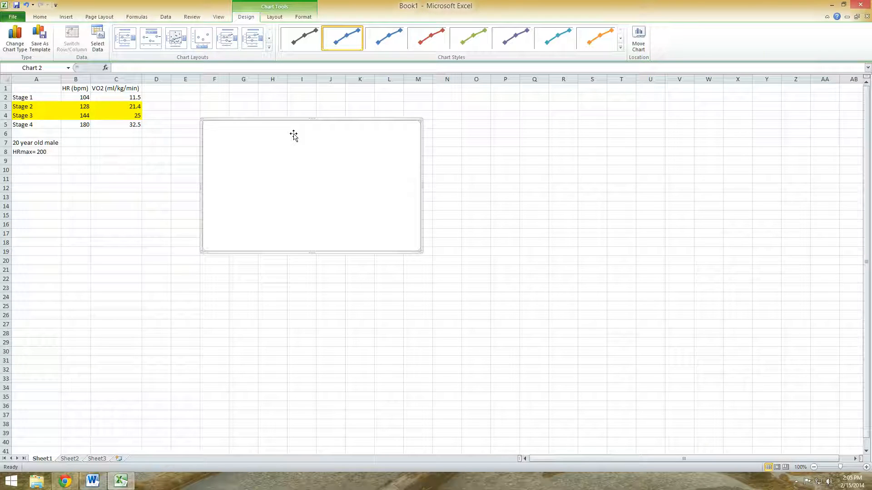
pyautogui.moveTo(290, 188)
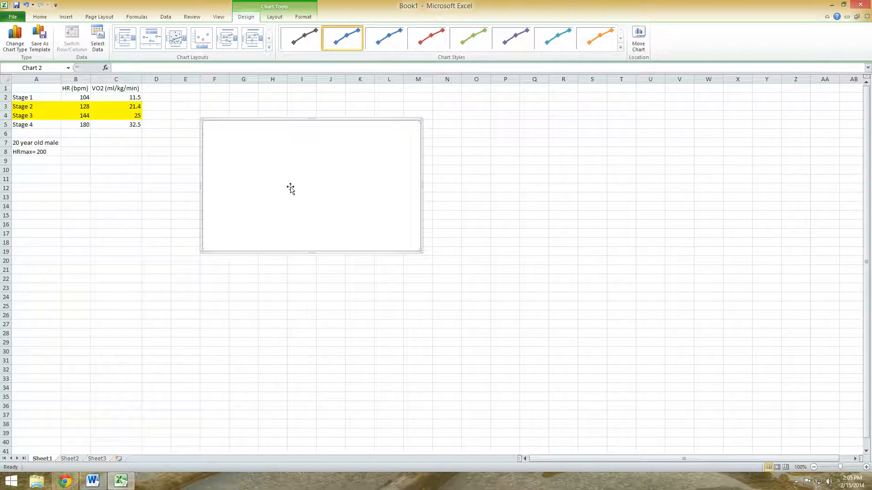
pyautogui.moveTo(82, 117)
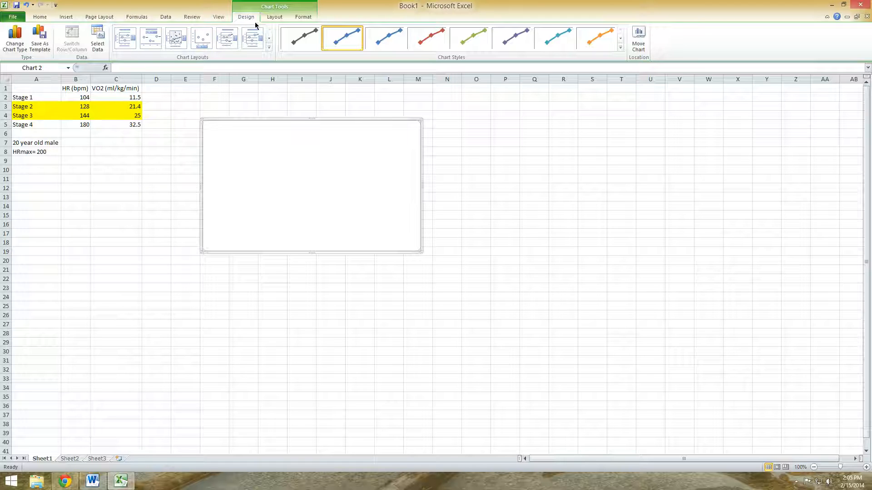
pyautogui.click(274, 16)
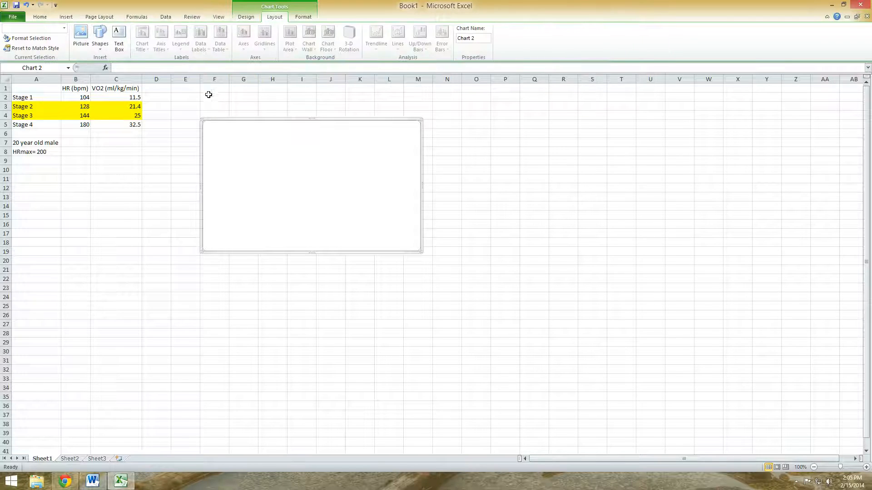
pyautogui.moveTo(30, 38)
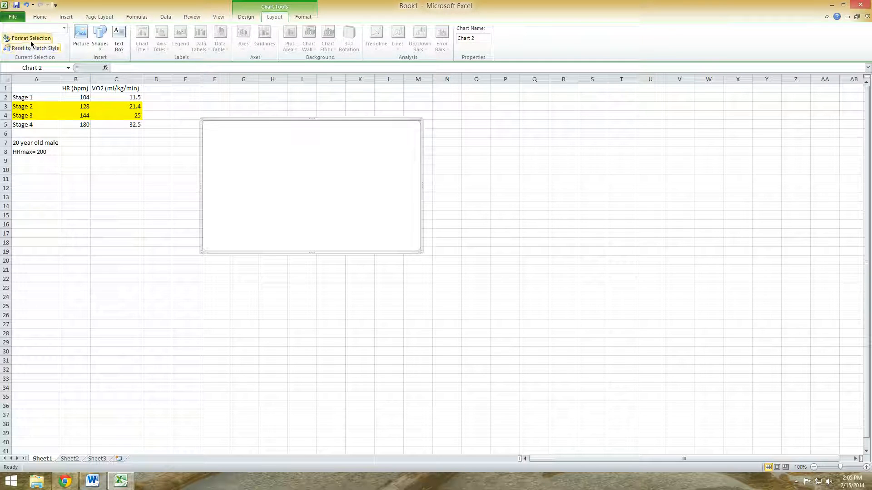
pyautogui.click(246, 17)
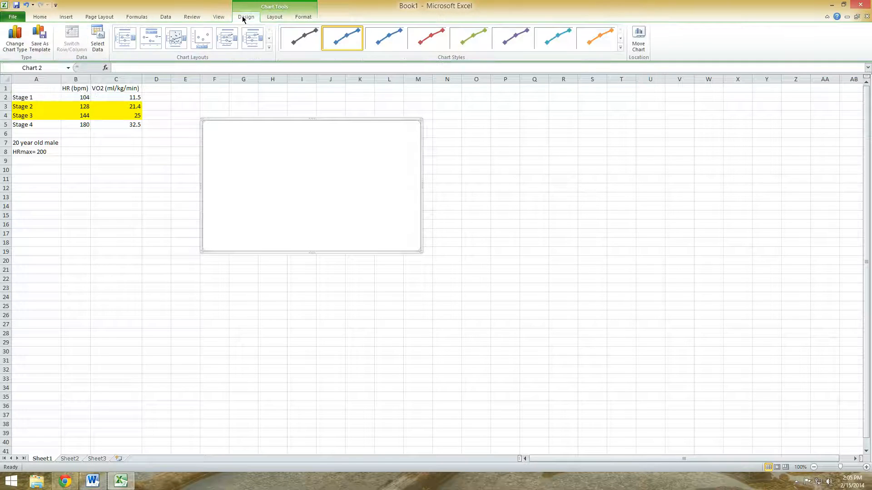
pyautogui.moveTo(98, 44)
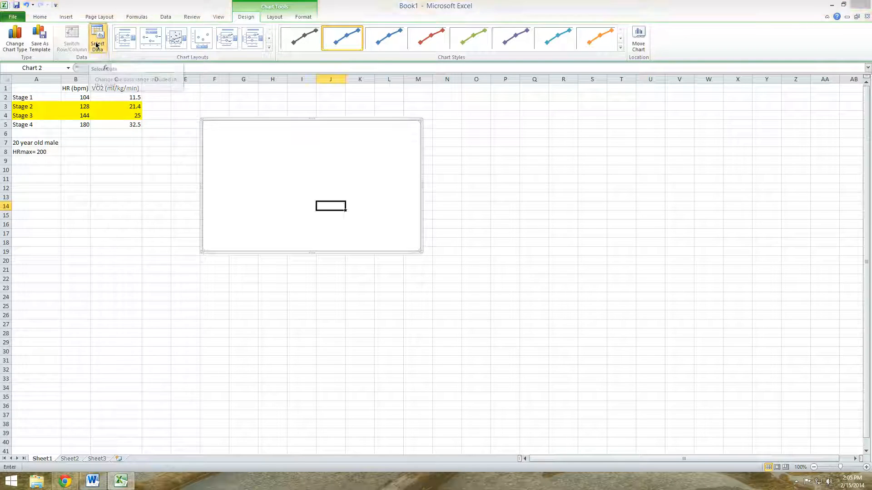
# Step: Add a new series in Select Data and begin picking its X values
pyautogui.click(97, 39)
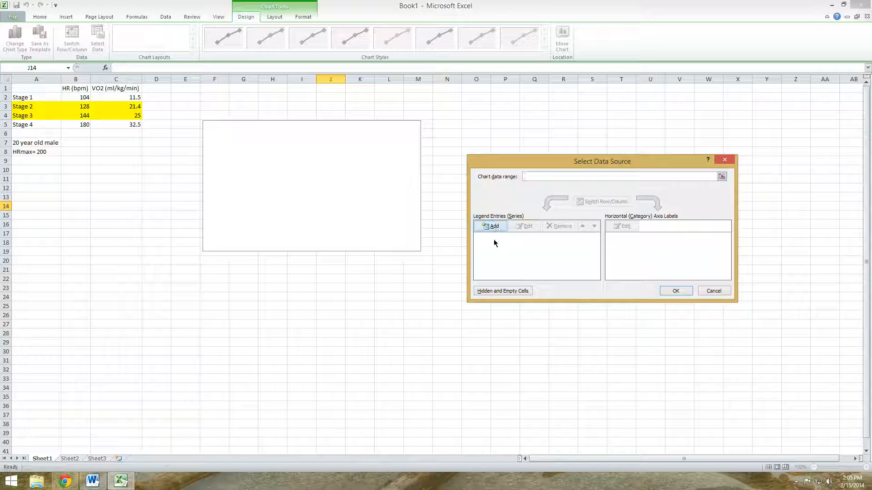
pyautogui.click(494, 226)
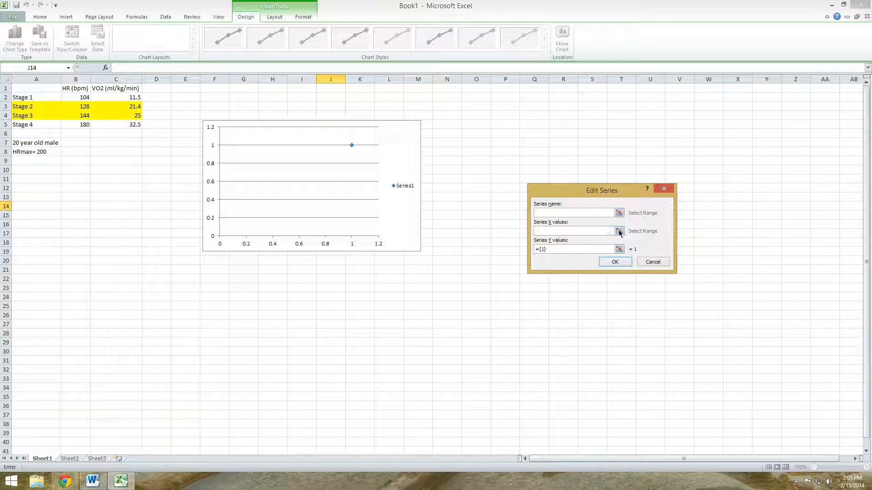
pyautogui.click(619, 231)
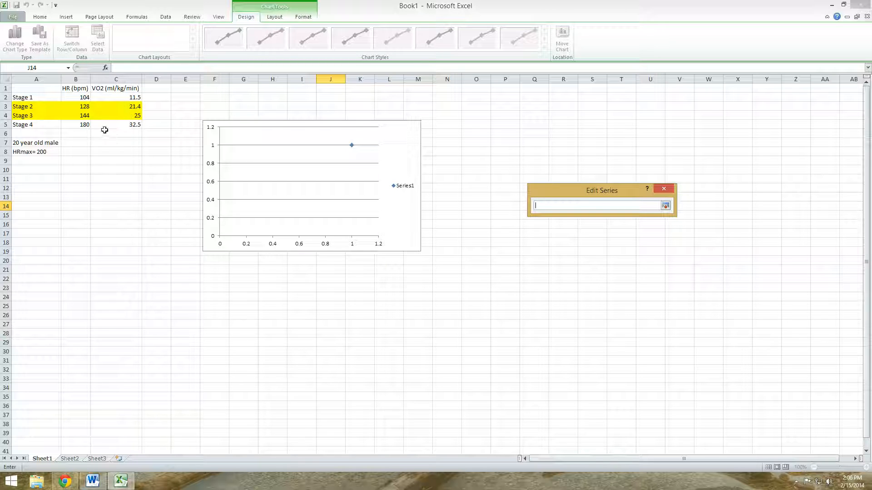
pyautogui.click(92, 481)
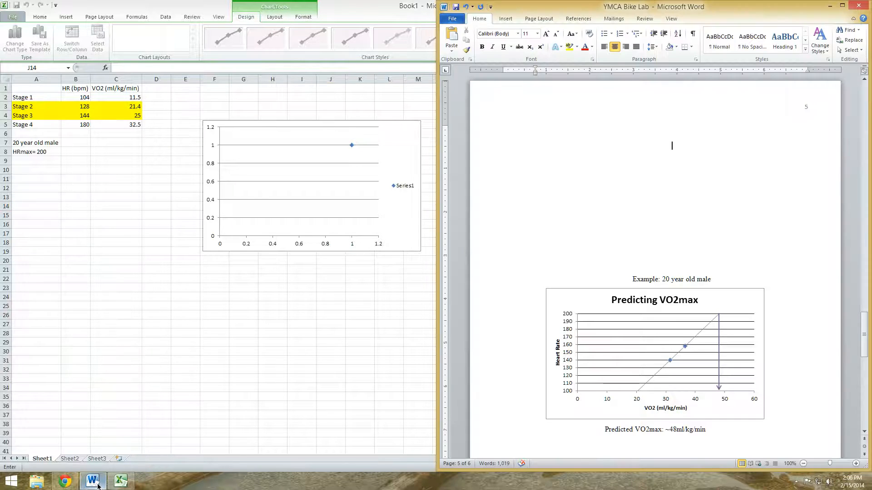
pyautogui.scroll(3)
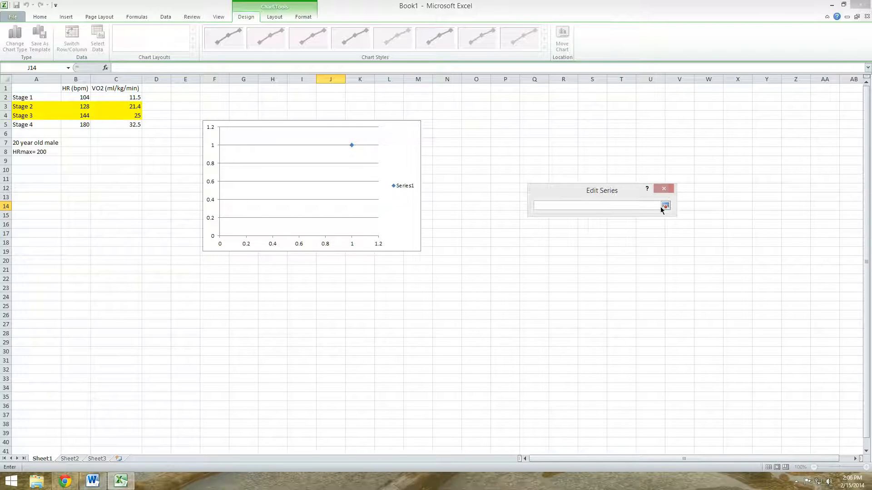
# Step: Set Series1 X values to C3:C4 (VO2) and Y values to B3:B4 (heart rates)
pyautogui.click(664, 206)
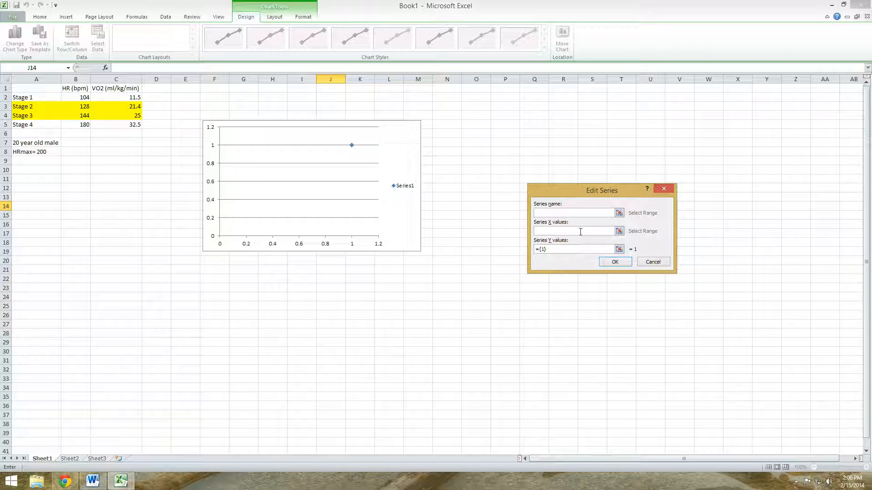
pyautogui.click(619, 231)
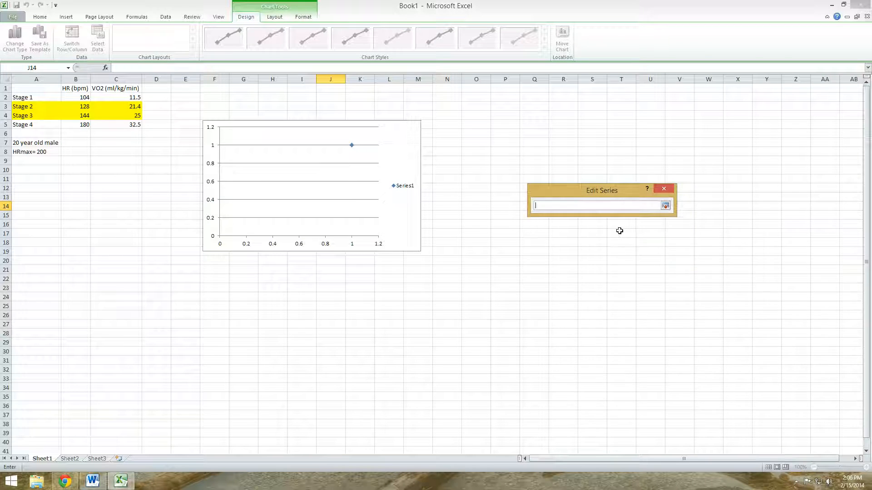
pyautogui.moveTo(125, 105)
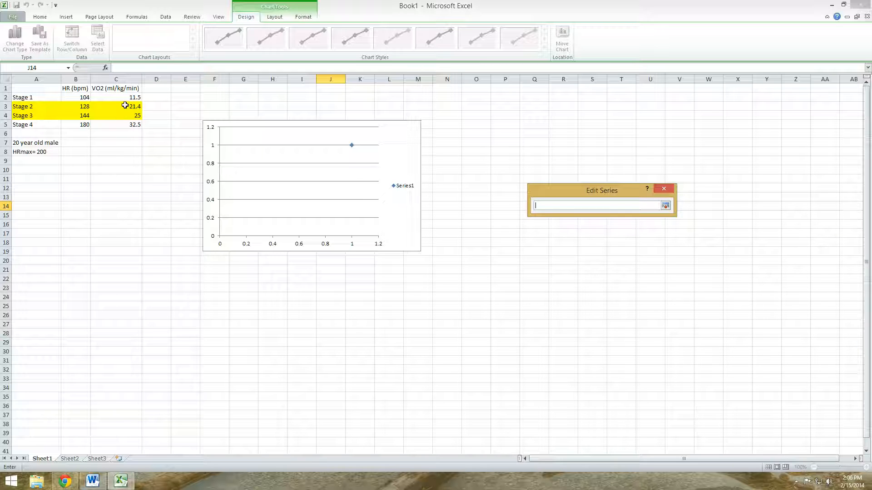
pyautogui.moveTo(125, 106); pyautogui.dragTo(129, 115)
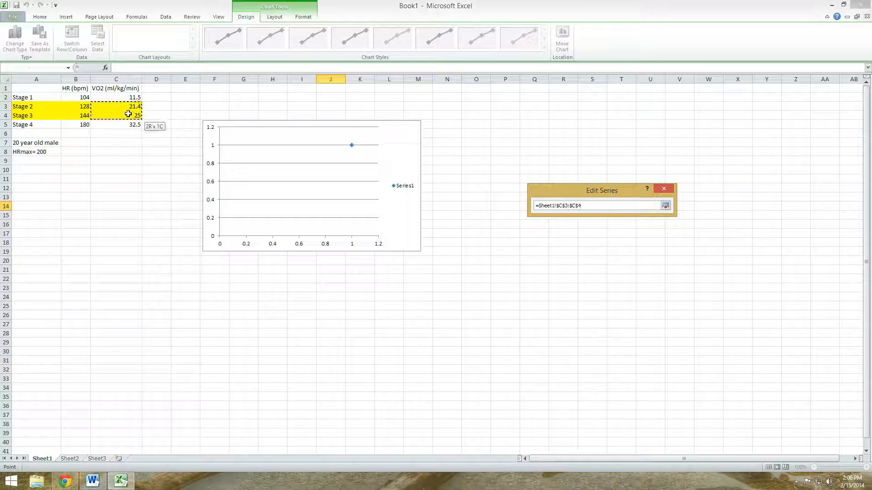
pyautogui.click(116, 107)
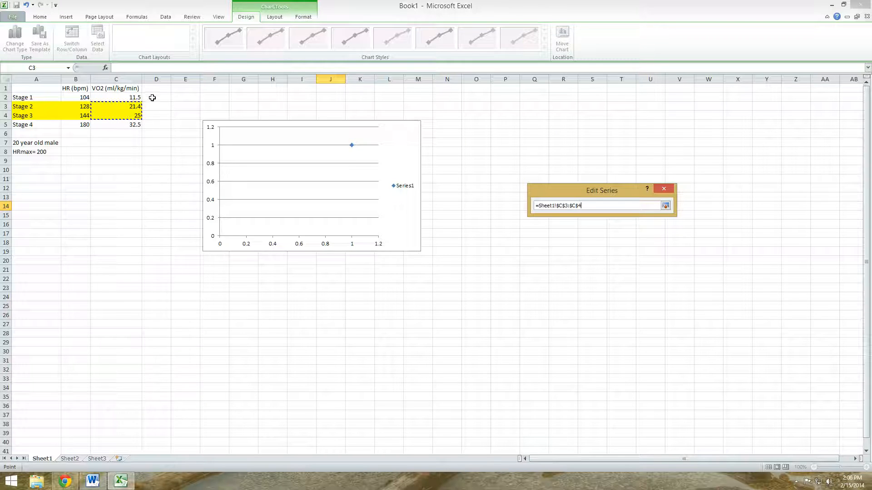
pyautogui.moveTo(670, 208)
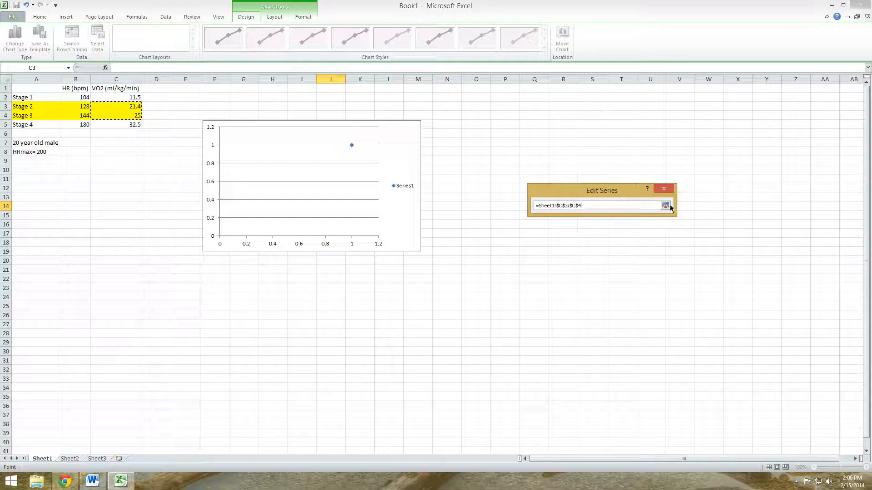
pyautogui.click(666, 206)
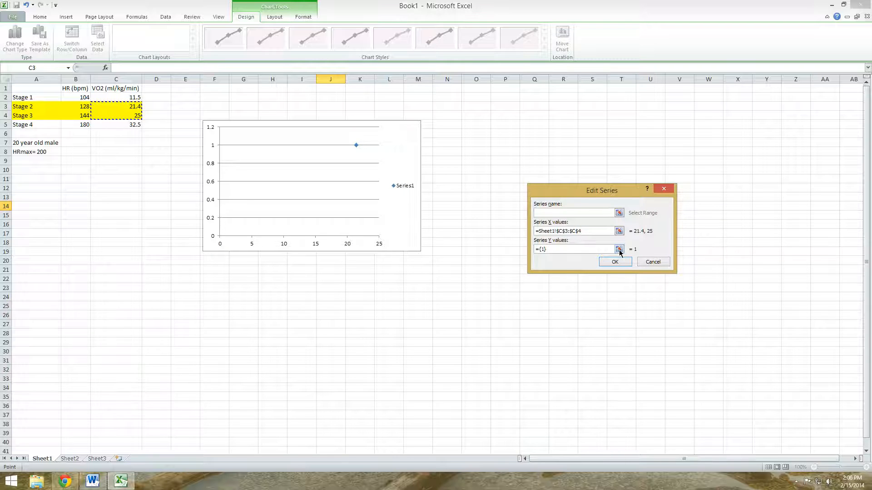
pyautogui.click(619, 249)
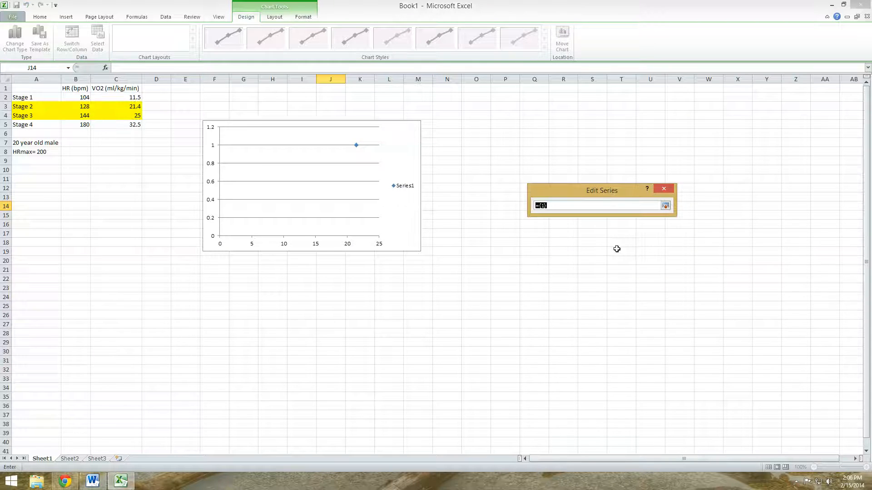
pyautogui.moveTo(79, 109)
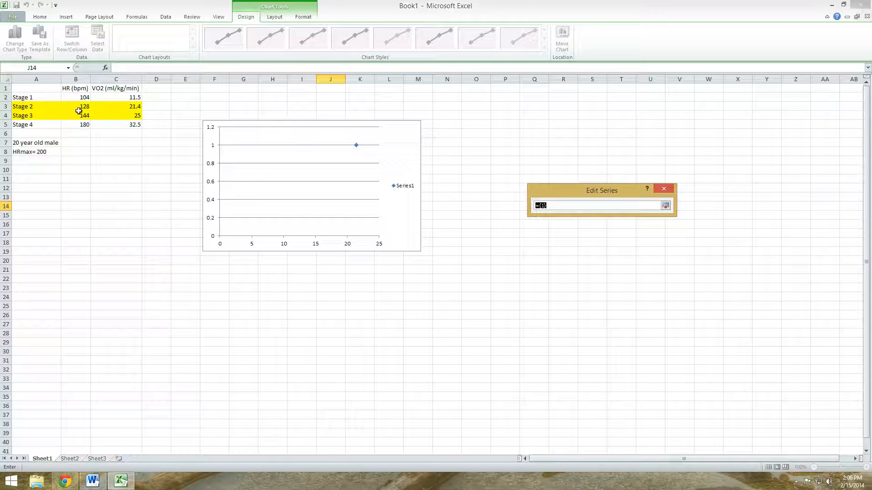
pyautogui.moveTo(75, 107); pyautogui.dragTo(76, 116)
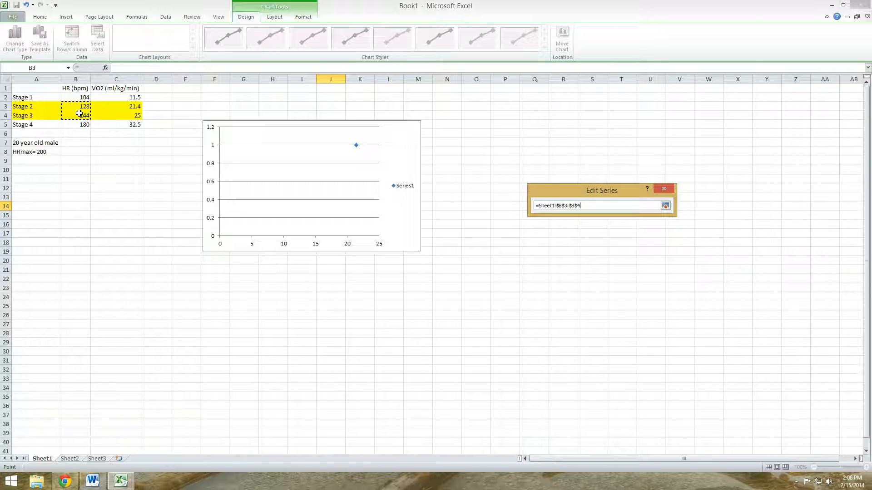
pyautogui.click(666, 205)
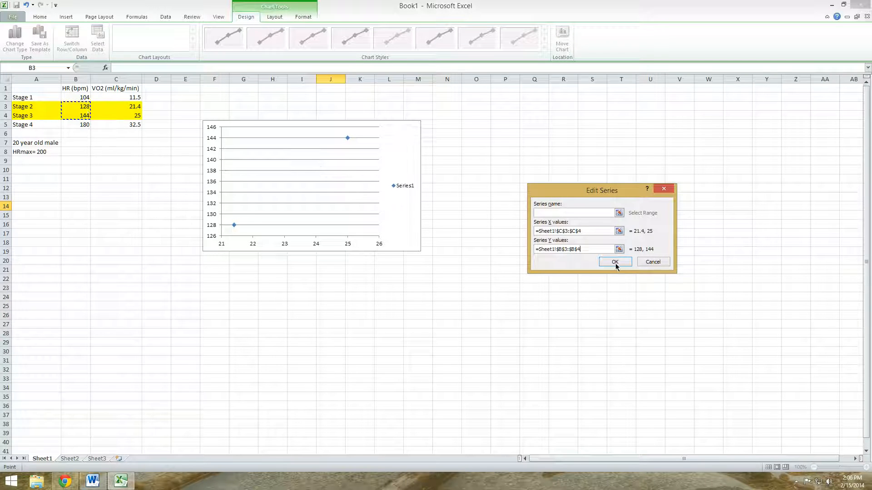
pyautogui.click(615, 262)
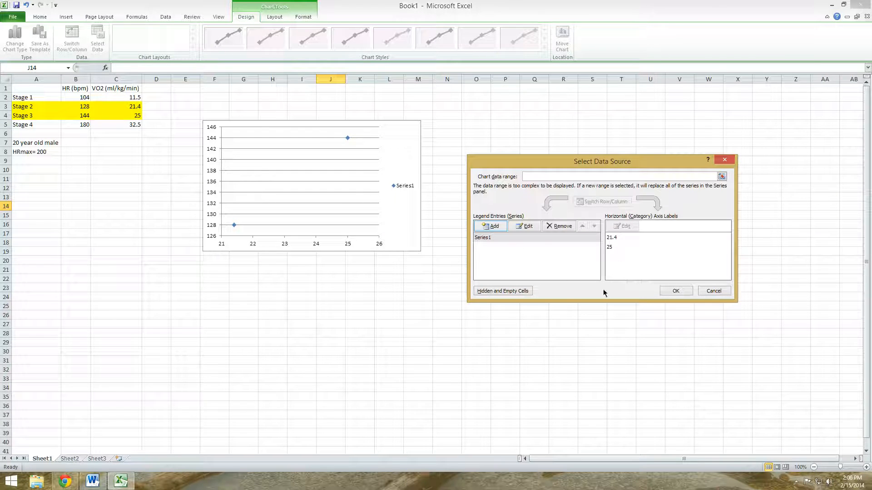
# Step: Close Select Data Source and delete the Series1 legend
pyautogui.click(714, 291)
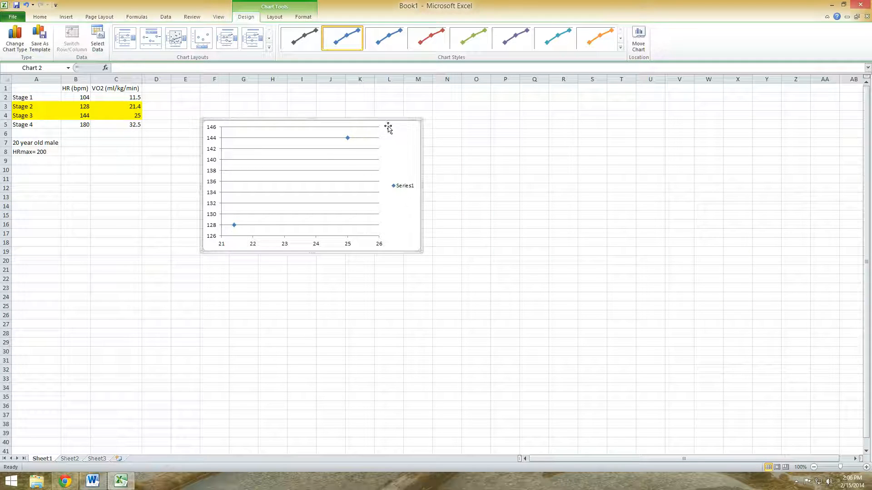
pyautogui.moveTo(422, 154)
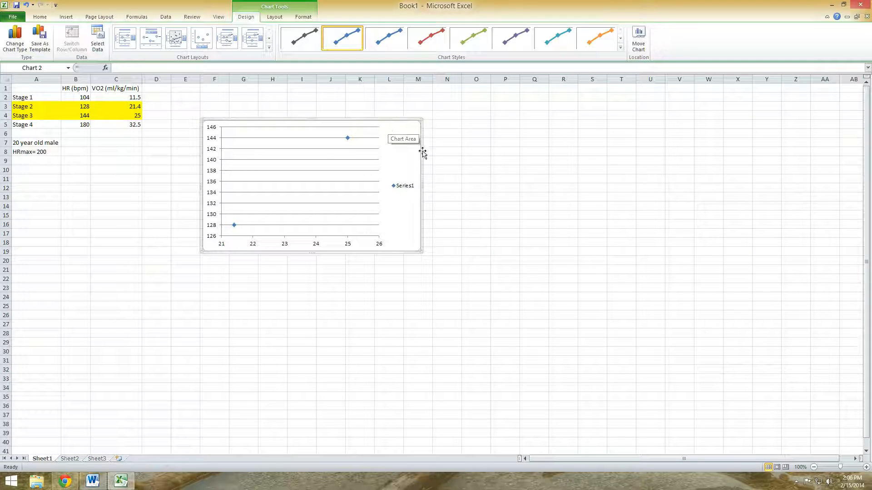
pyautogui.click(403, 185)
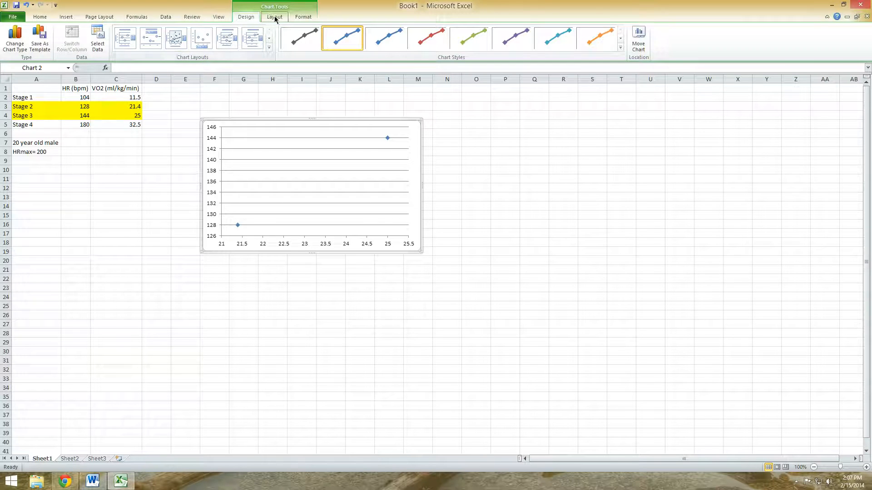
# Step: Add the chart title 'Predicting VO2max' above the chart
pyautogui.click(275, 17)
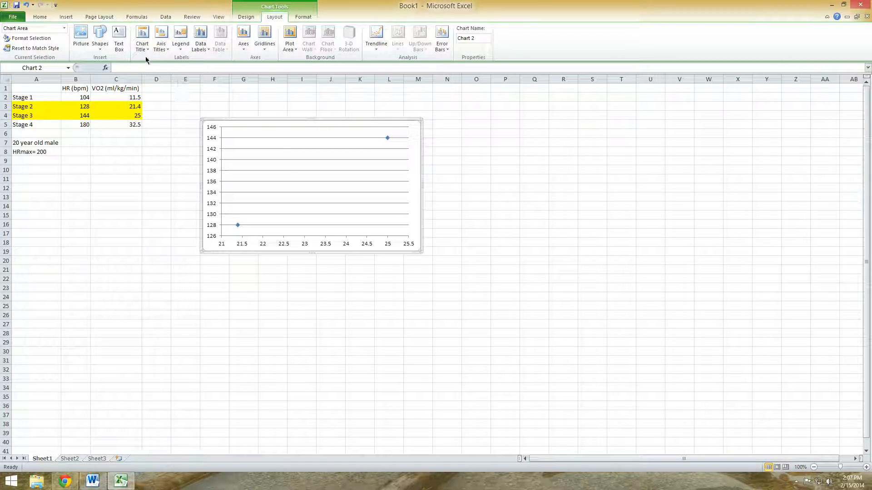
pyautogui.click(142, 38)
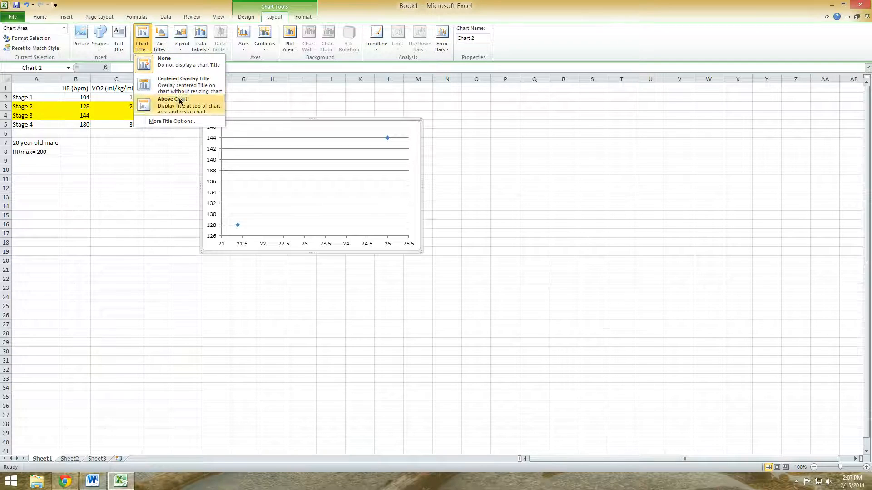
pyautogui.click(172, 99)
pyautogui.write('Predicting H')
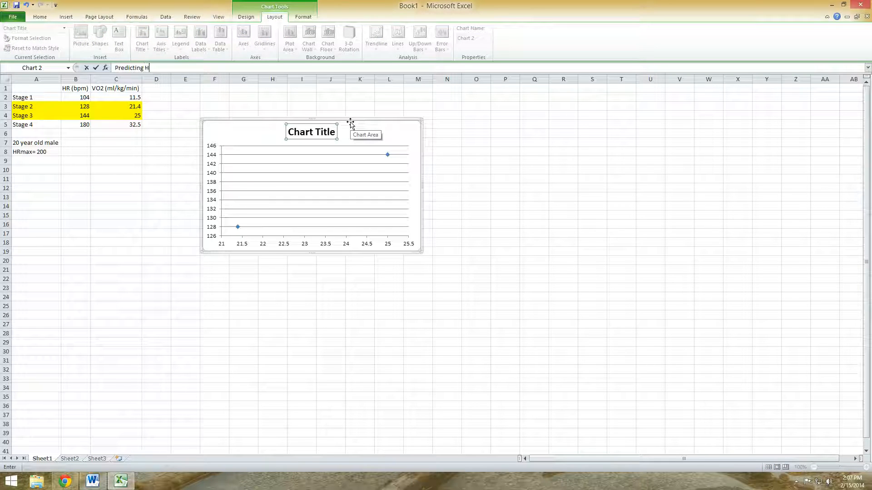
pyautogui.write('VOP')
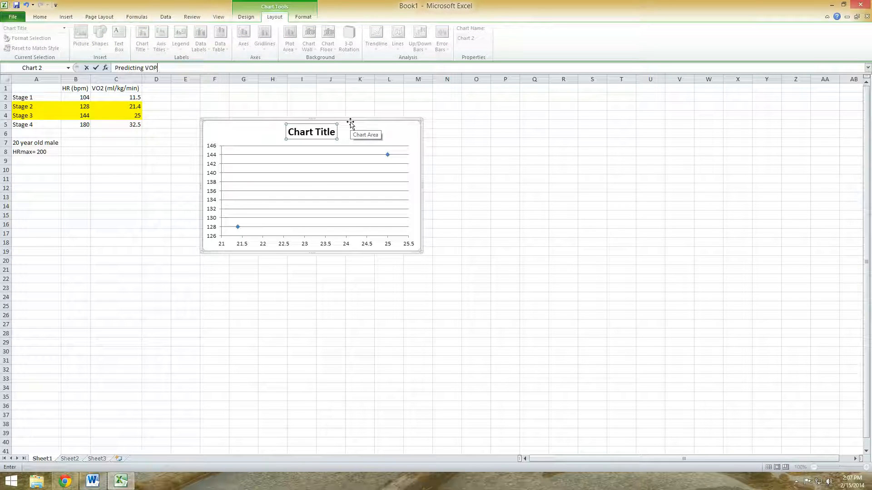
pyautogui.write('2max')
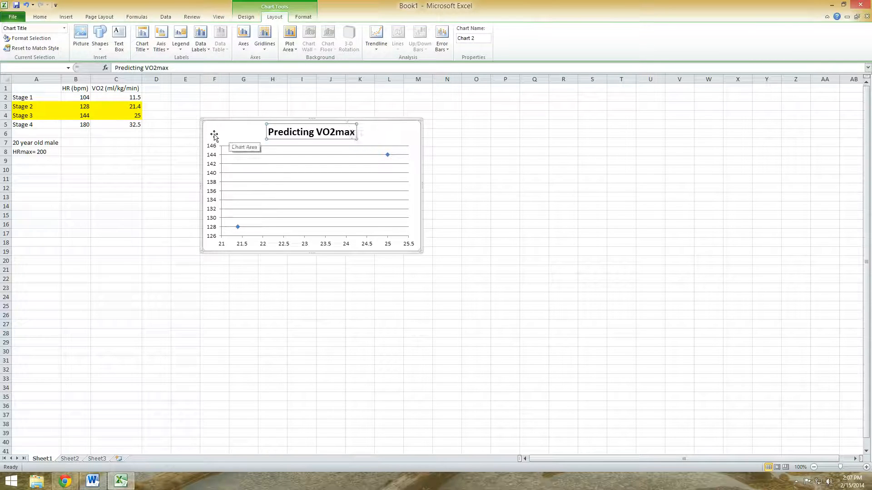
pyautogui.moveTo(161, 39)
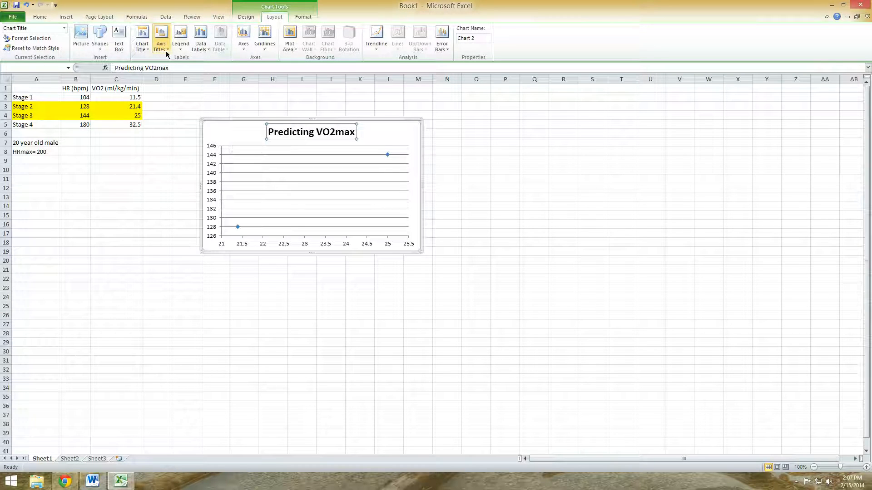
# Step: Title the horizontal axis 'VO2 (ml/kg/min)' below the axis
pyautogui.click(161, 39)
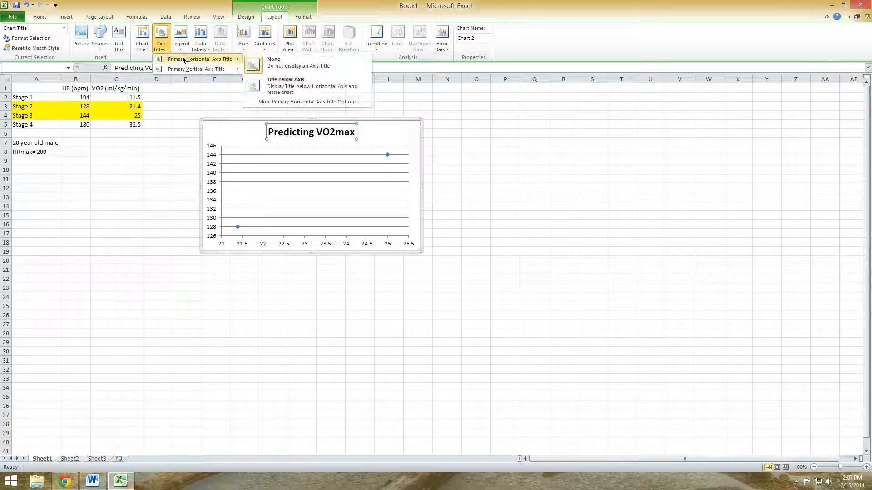
pyautogui.moveTo(312, 86)
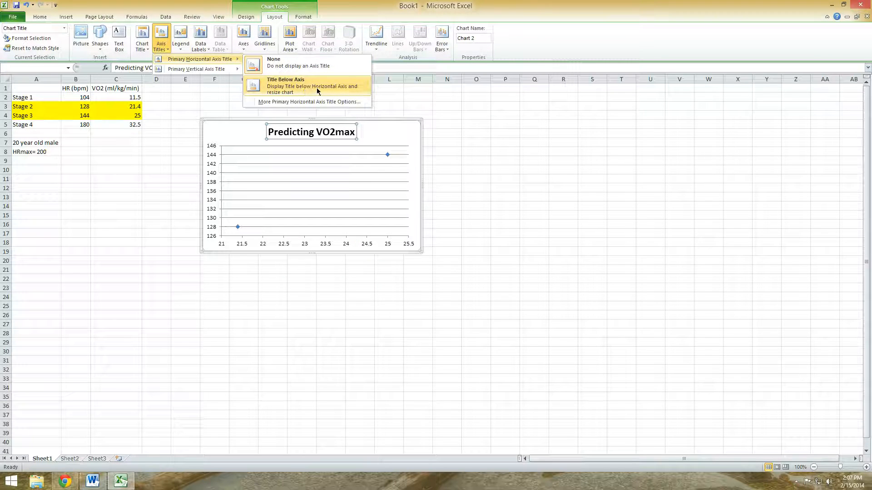
pyautogui.click(285, 79)
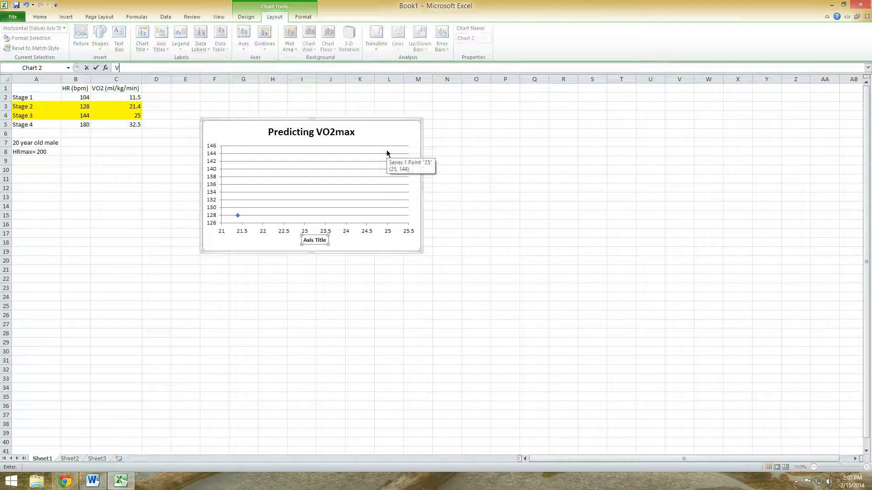
pyautogui.write('O2')
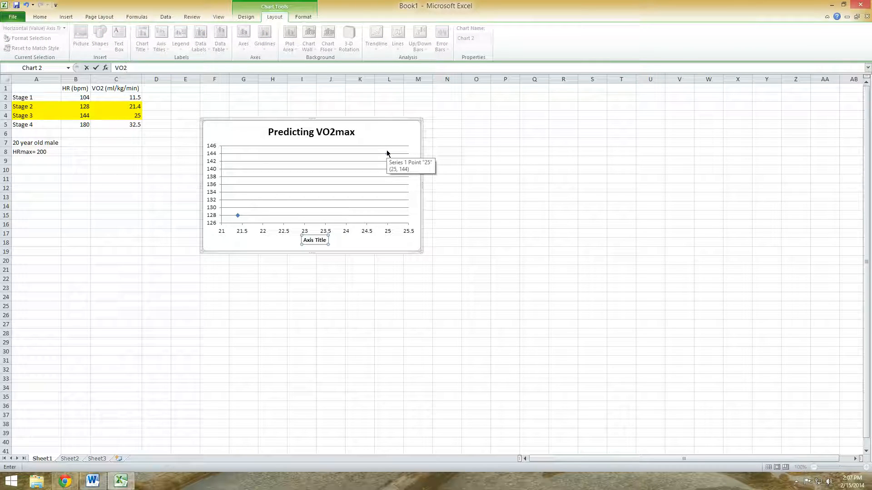
pyautogui.write('(m')
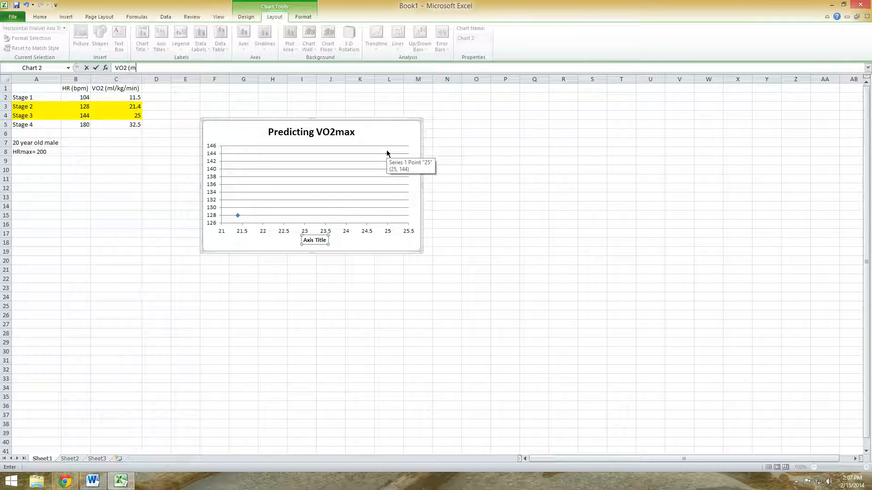
pyautogui.write('l/kg/min')
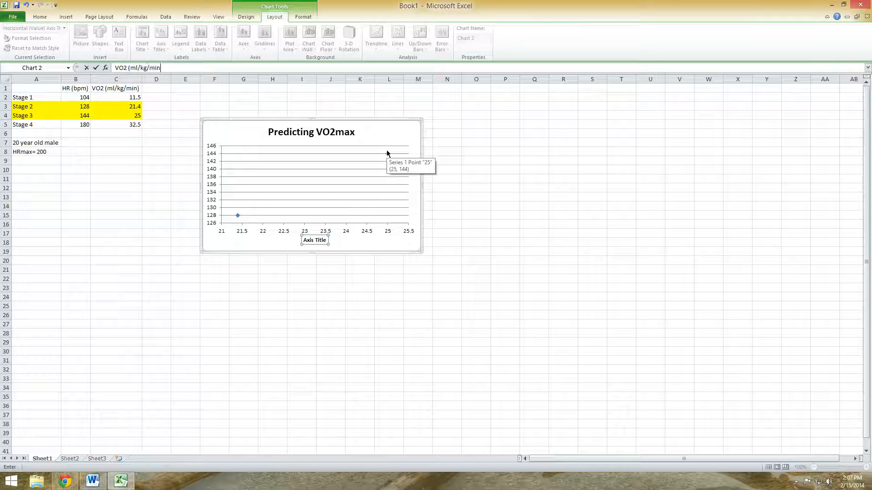
pyautogui.press('Return')
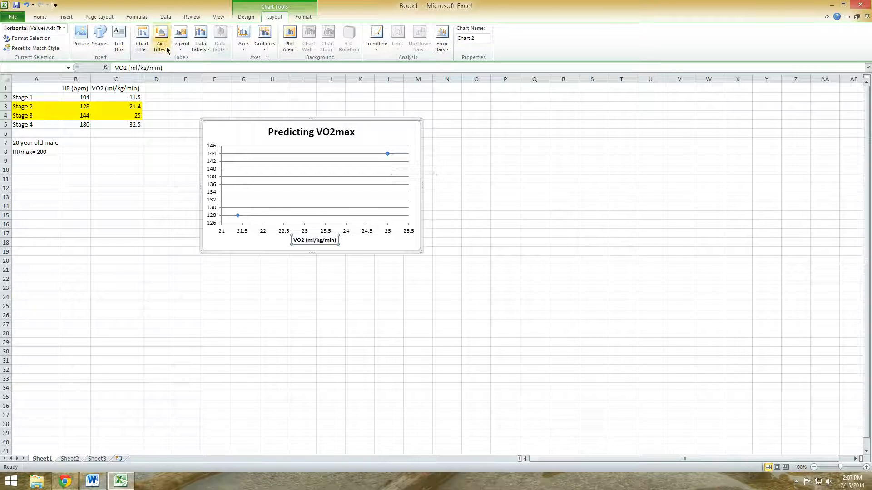
# Step: Add the rotated vertical axis title 'Heart Rate (bpm)' and select that axis
pyautogui.click(160, 39)
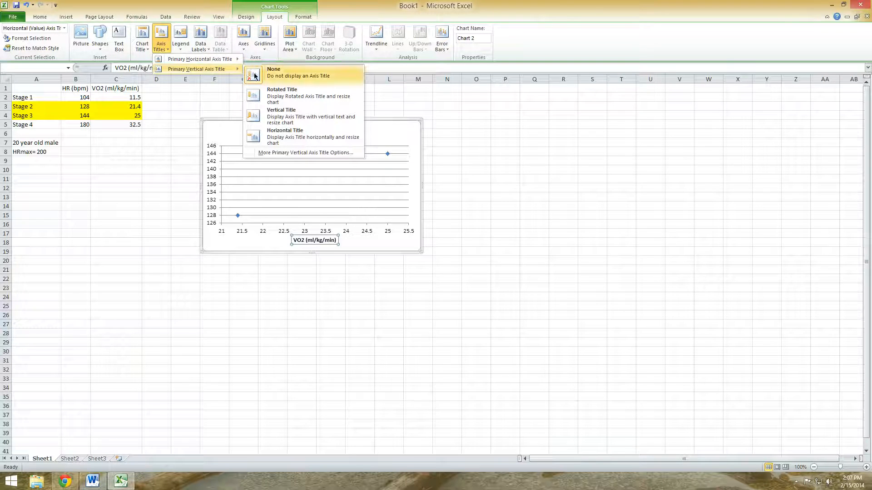
pyautogui.moveTo(300, 96)
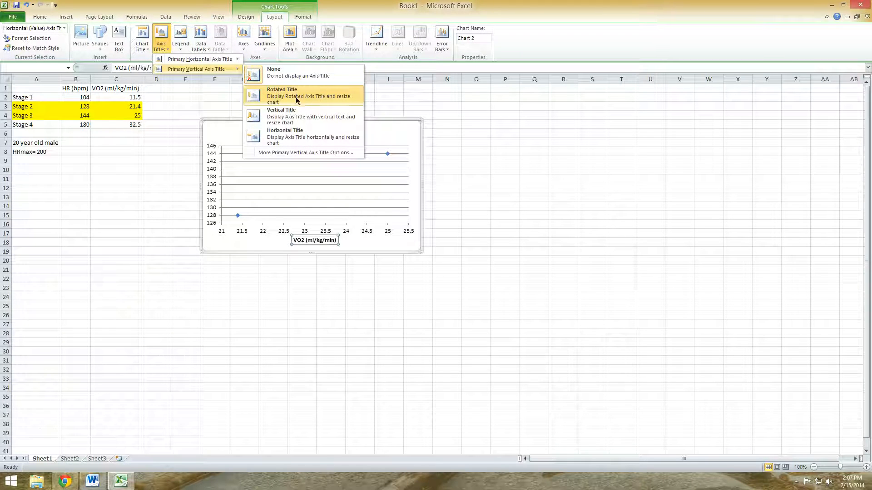
pyautogui.click(282, 95)
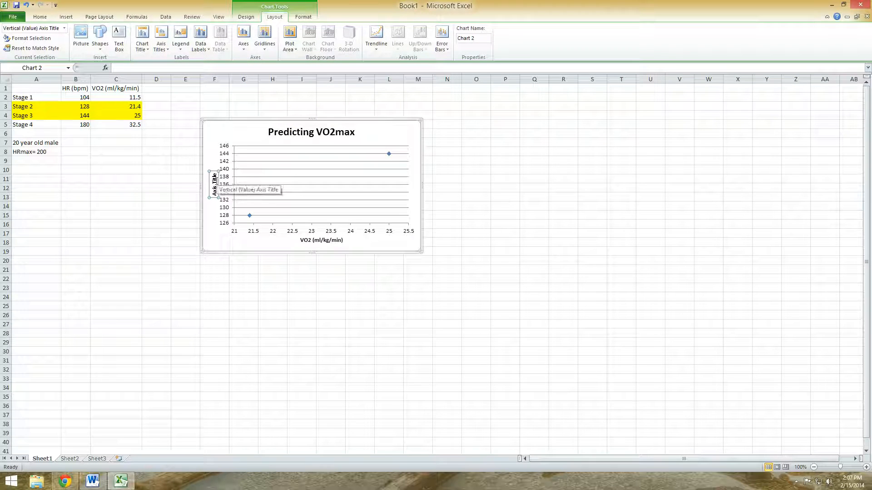
pyautogui.write('Heart Ra')
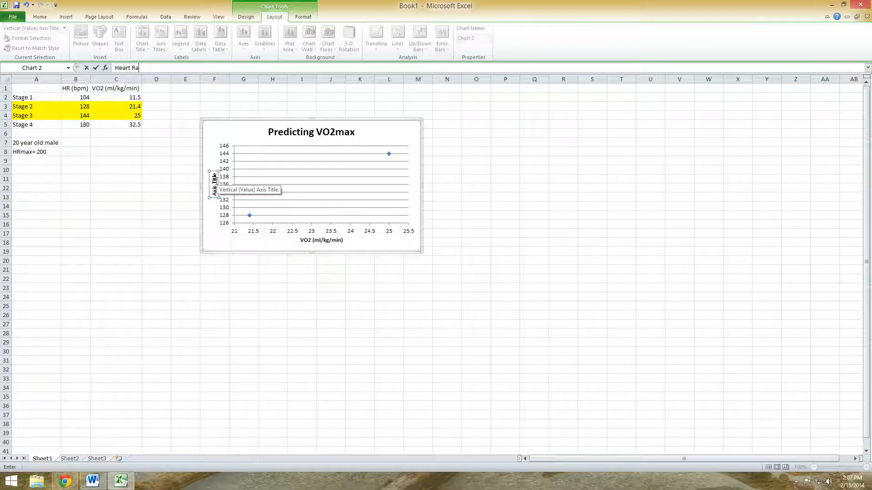
pyautogui.write('te (bpm')
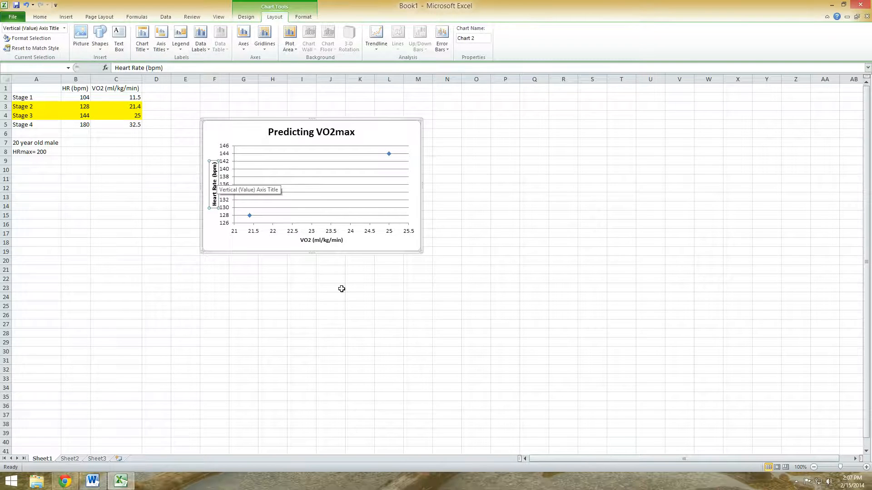
pyautogui.click(389, 305)
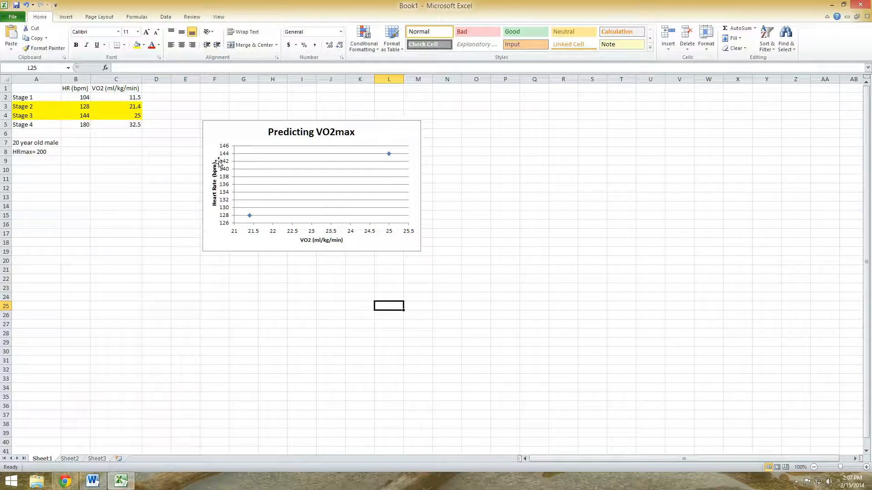
pyautogui.moveTo(227, 168)
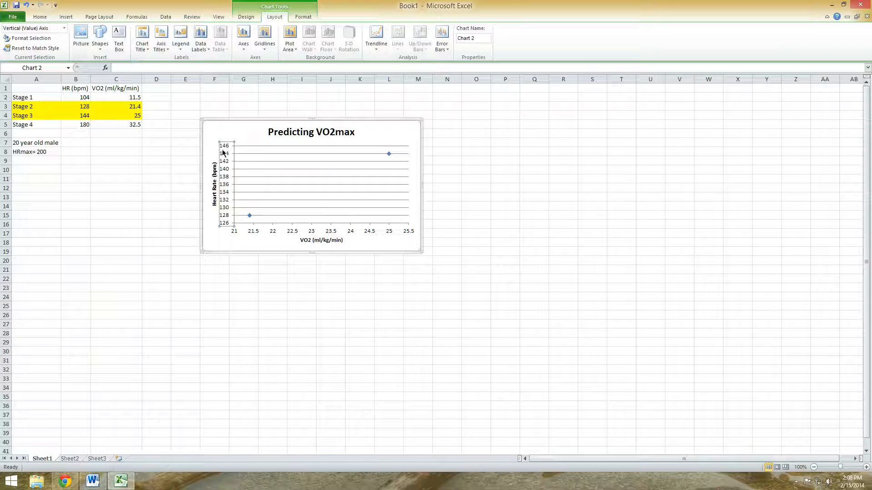
pyautogui.moveTo(228, 153)
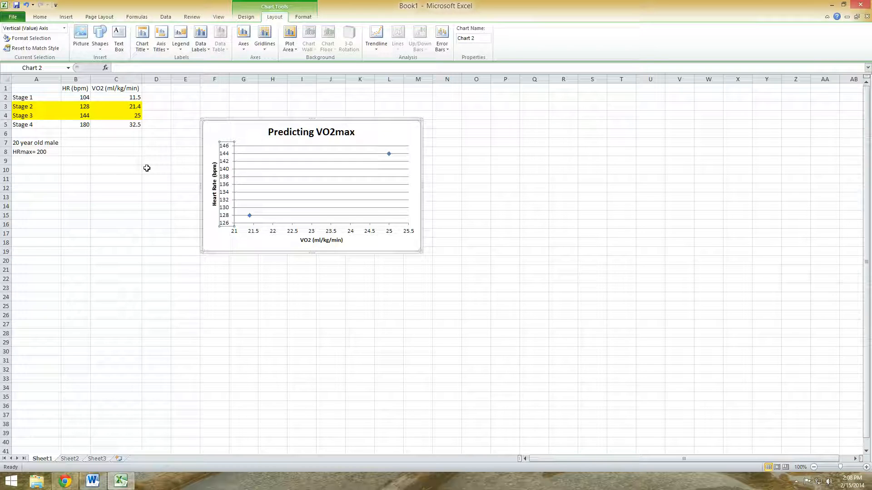
pyautogui.moveTo(200, 195)
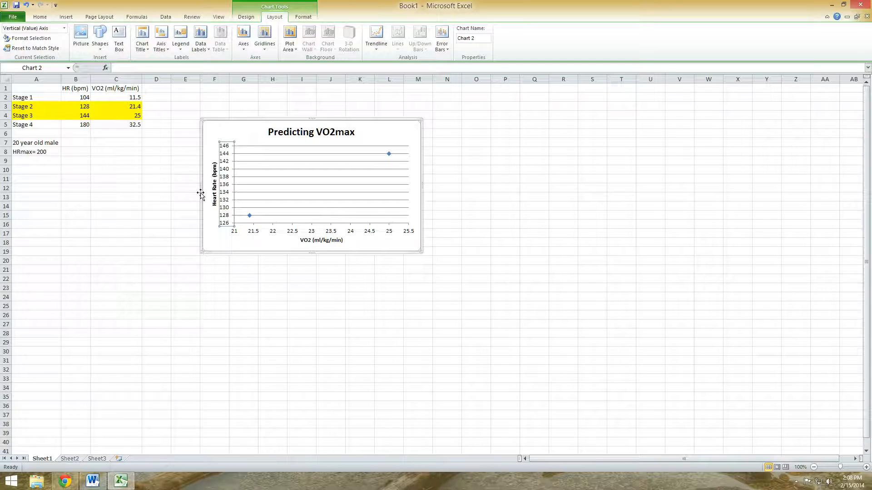
pyautogui.moveTo(15, 152)
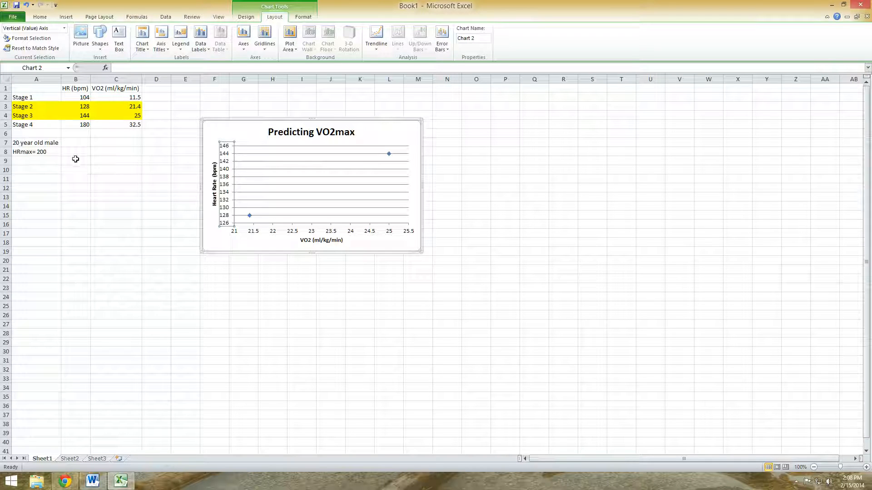
pyautogui.moveTo(243, 147)
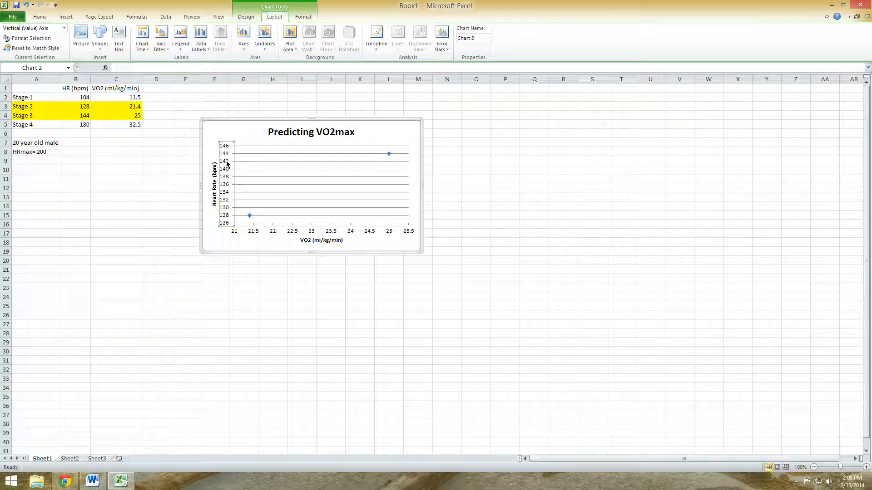
pyautogui.moveTo(227, 161)
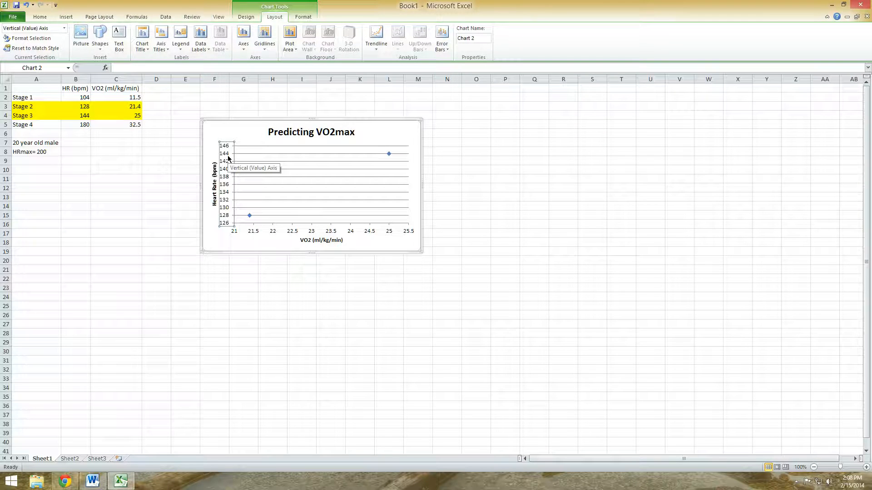
pyautogui.moveTo(124, 130)
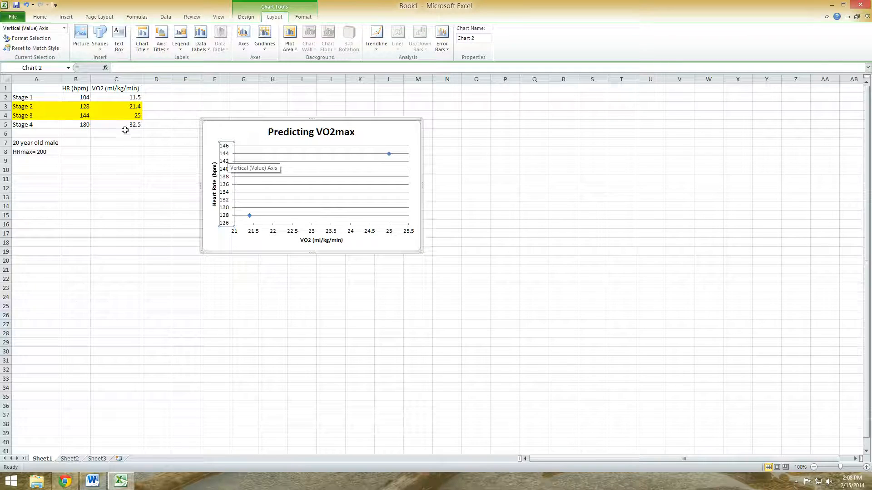
pyautogui.moveTo(278, 17)
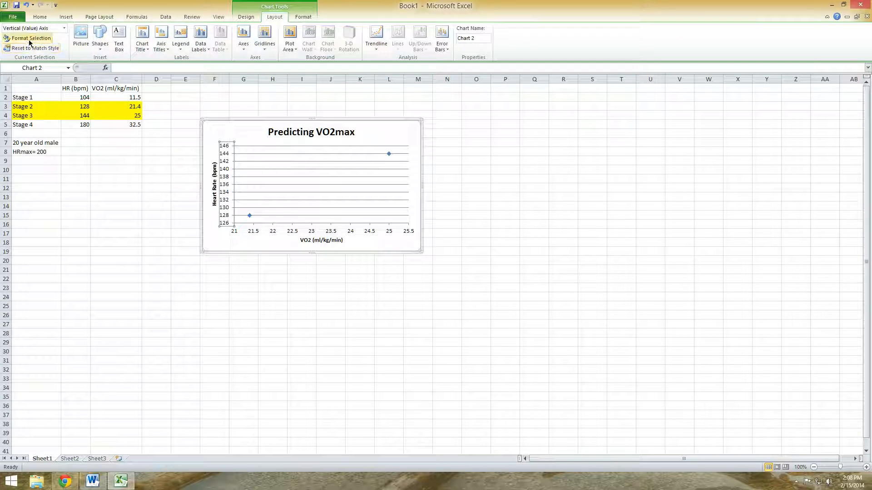
# Step: Fix the Heart Rate axis maximum at 200
pyautogui.click(31, 38)
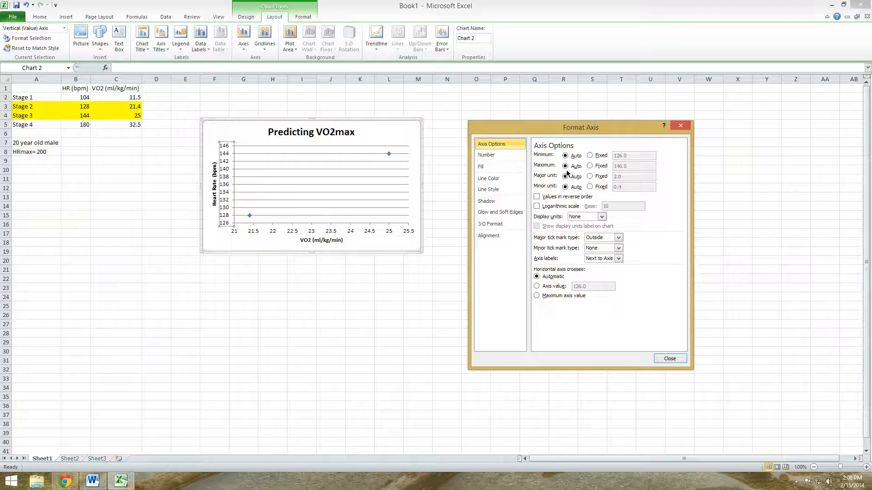
pyautogui.click(590, 166)
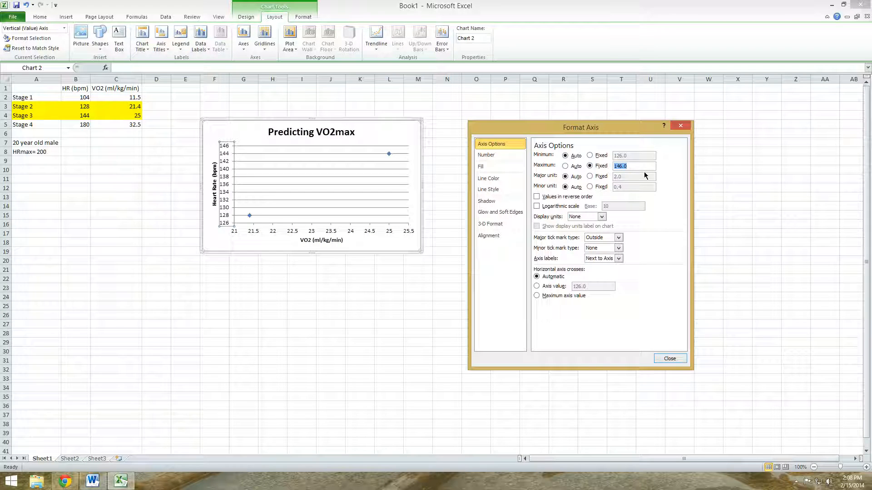
pyautogui.write('200')
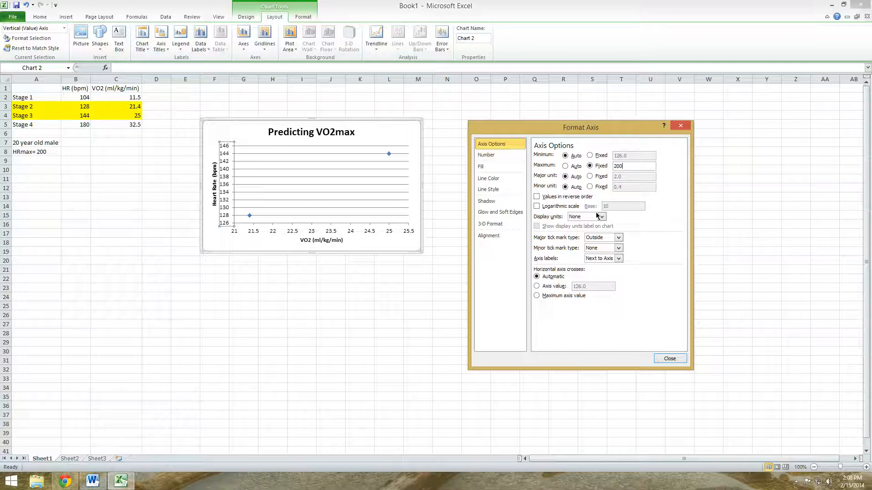
pyautogui.moveTo(658, 287)
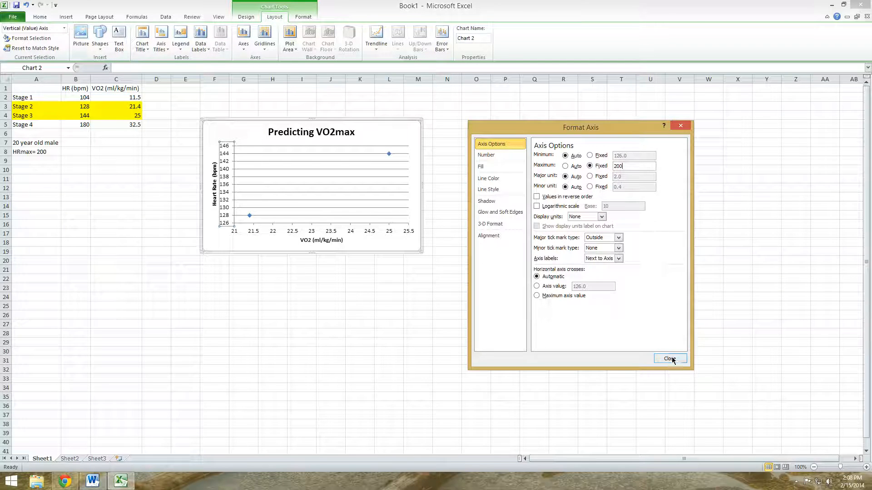
pyautogui.click(669, 359)
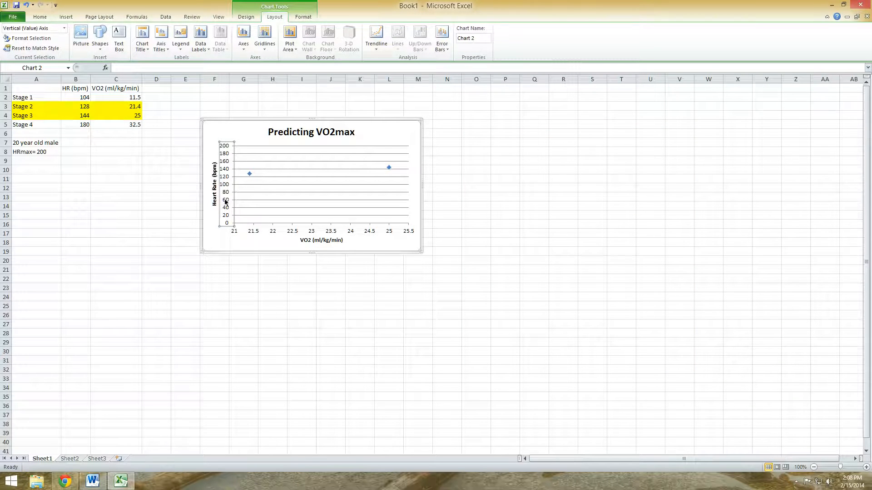
pyautogui.moveTo(230, 153)
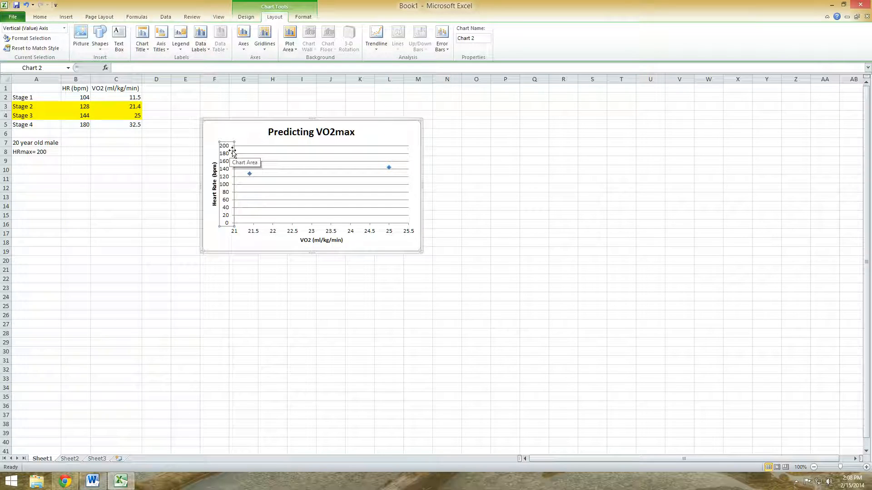
pyautogui.moveTo(293, 237)
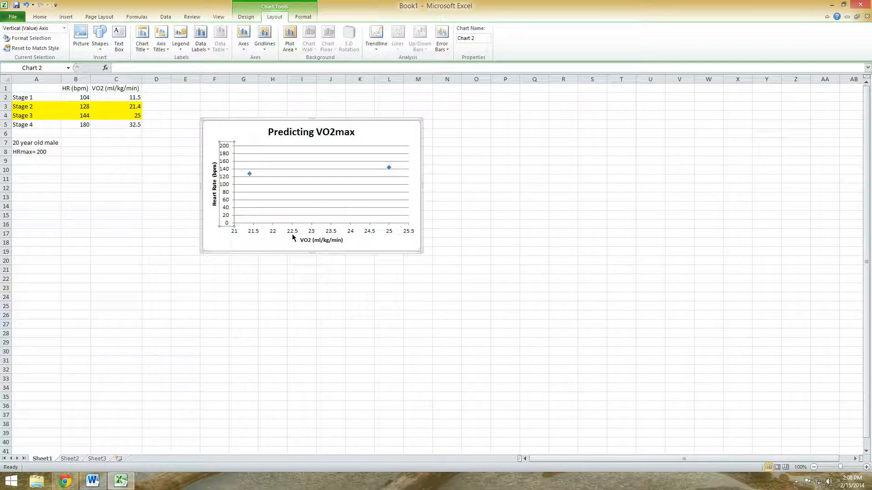
pyautogui.click(312, 231)
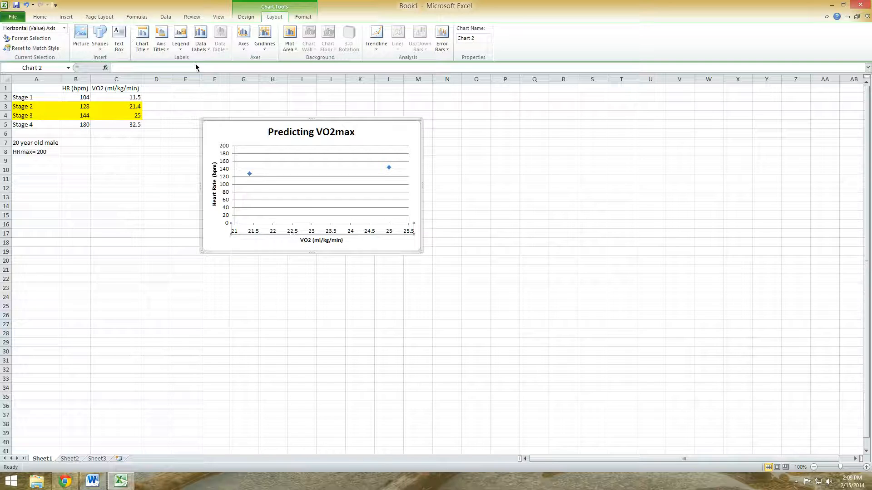
pyautogui.moveTo(216, 61)
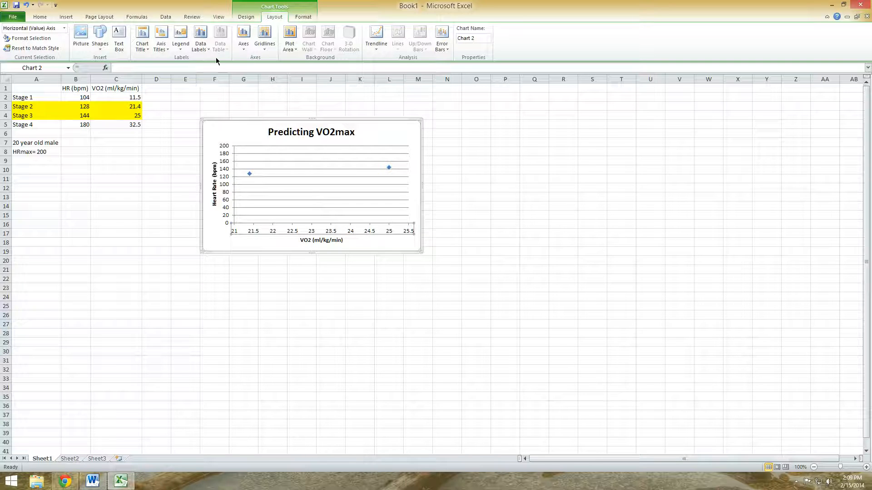
pyautogui.moveTo(371, 213)
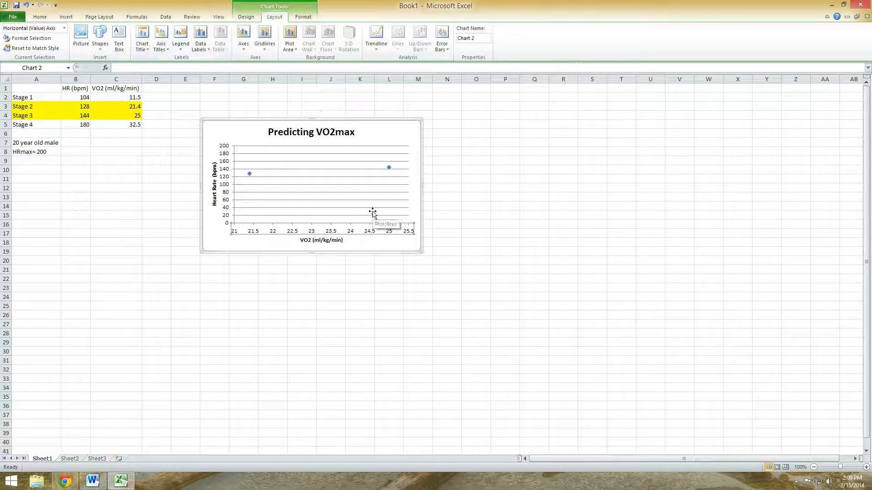
pyautogui.moveTo(389, 245)
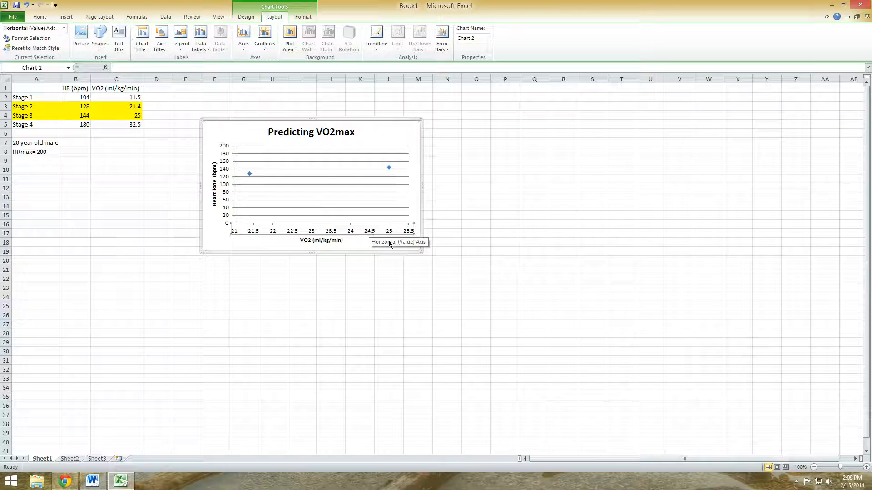
pyautogui.moveTo(353, 232)
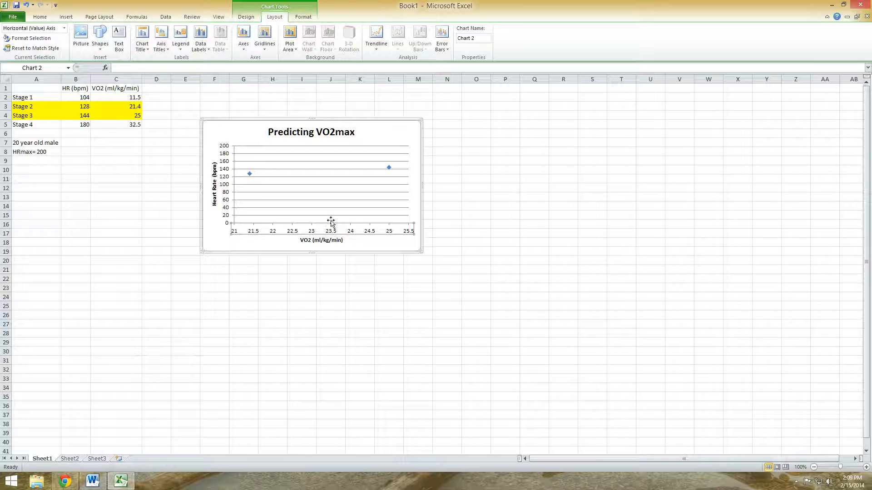
pyautogui.moveTo(326, 213)
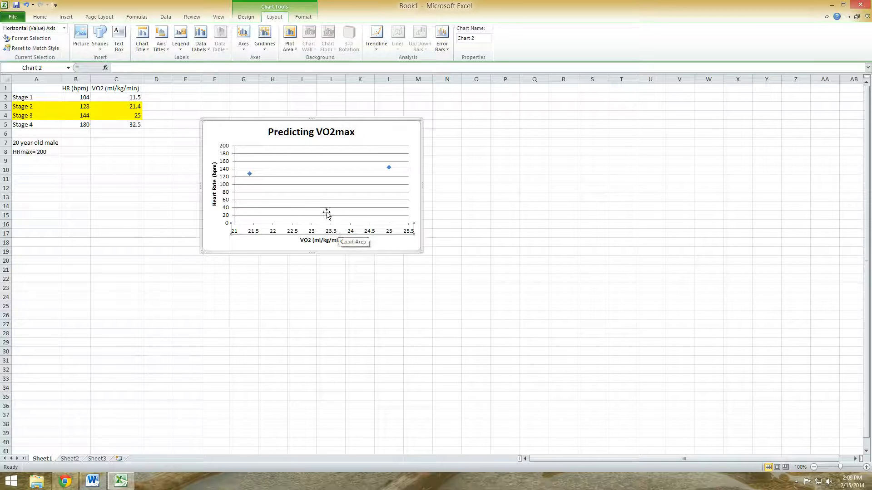
pyautogui.moveTo(329, 230)
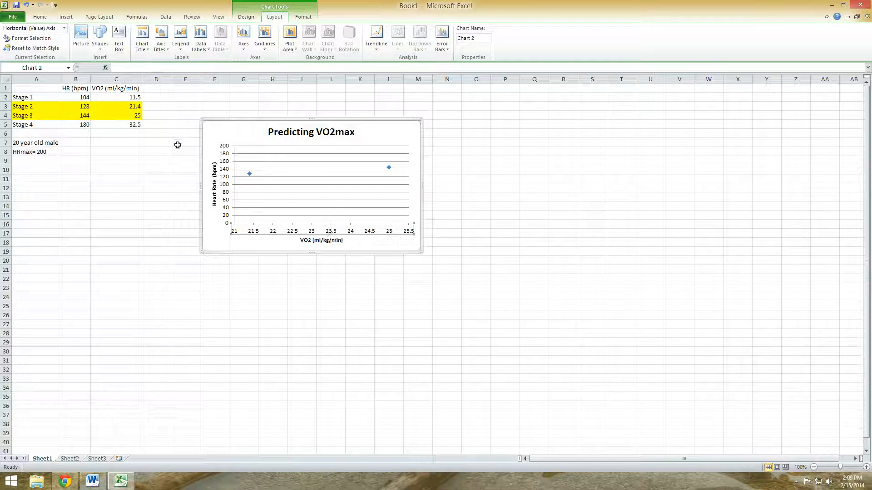
pyautogui.moveTo(30, 43)
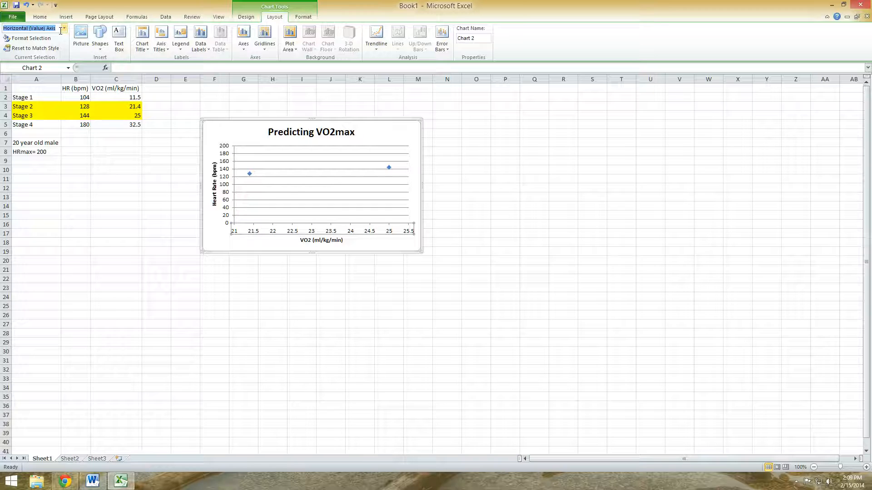
pyautogui.moveTo(228, 175)
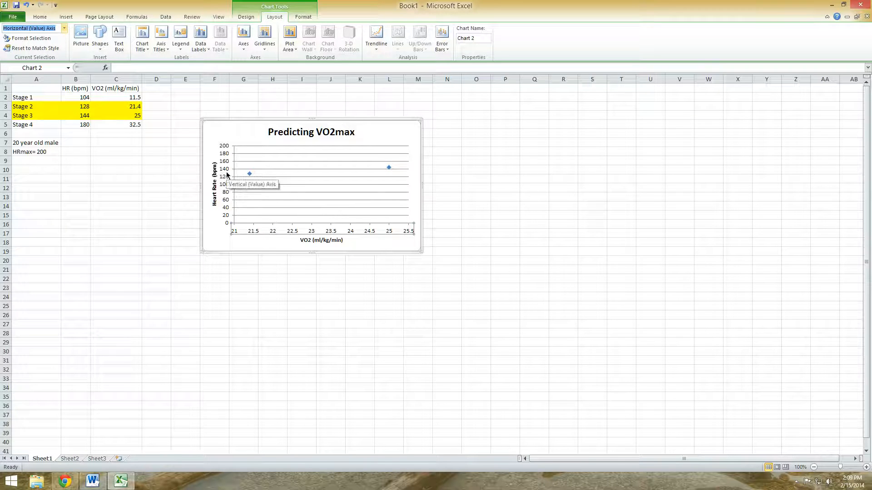
pyautogui.click(224, 183)
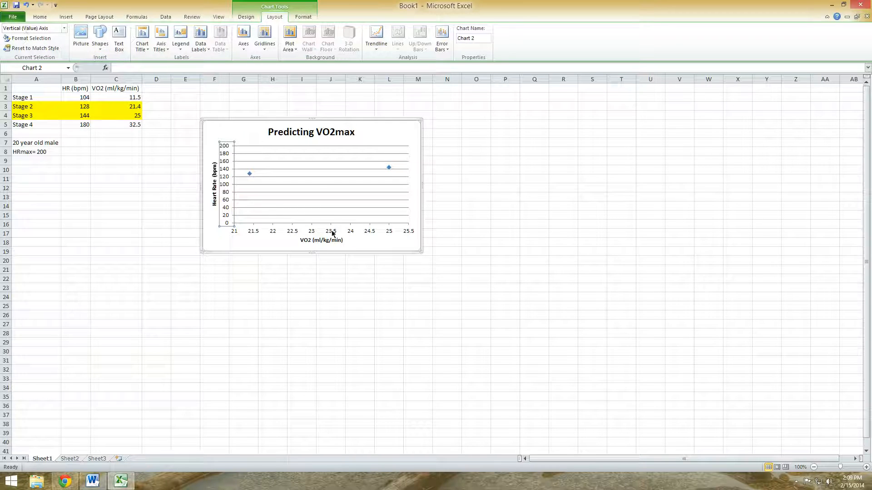
pyautogui.click(321, 231)
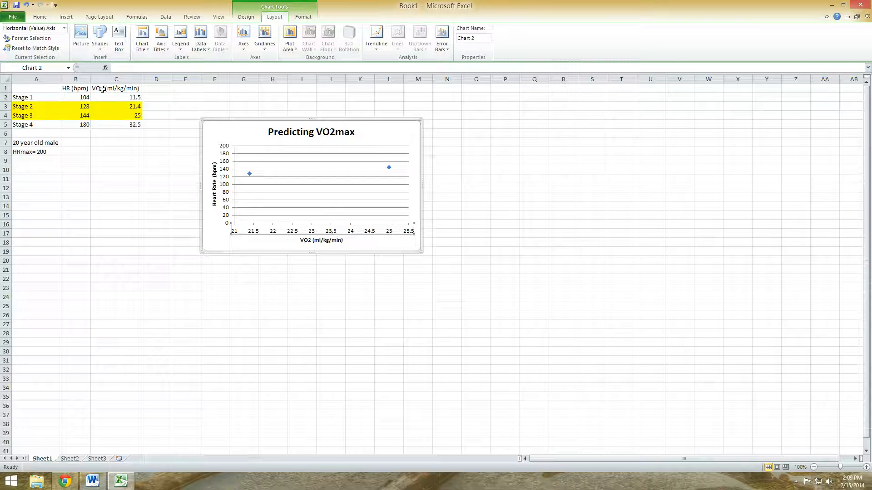
pyautogui.moveTo(32, 38)
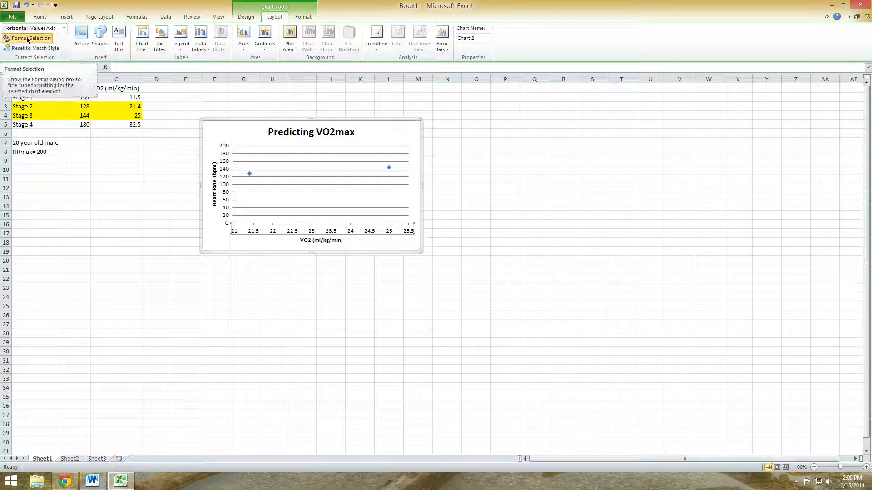
# Step: Fix the VO2 axis scale at 0 to 50 with major unit 10
pyautogui.click(29, 38)
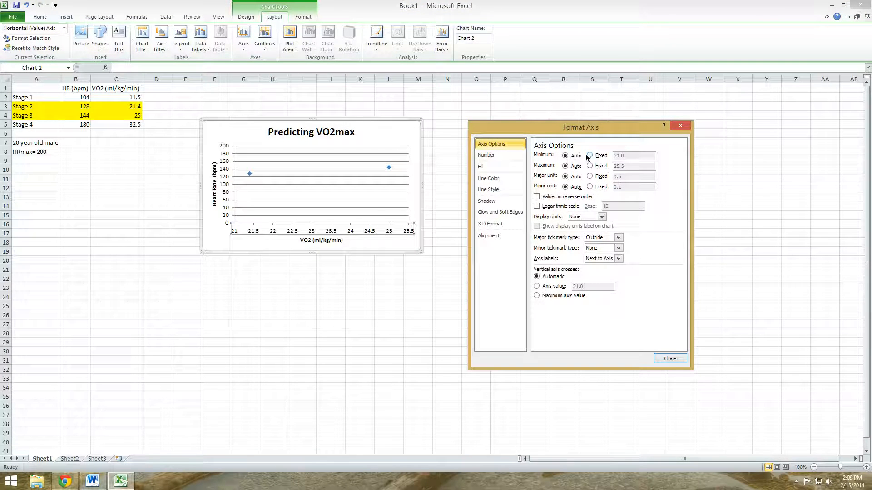
pyautogui.click(589, 156)
pyautogui.write('0')
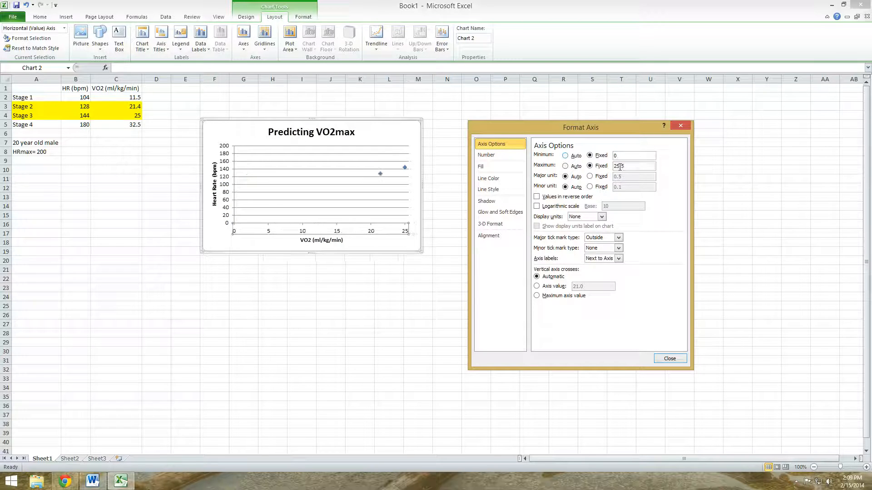
pyautogui.write('5')
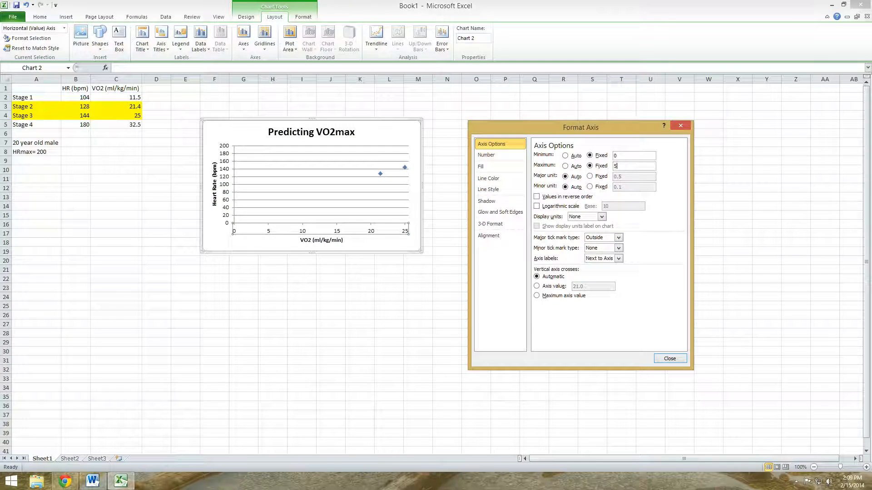
pyautogui.write('0')
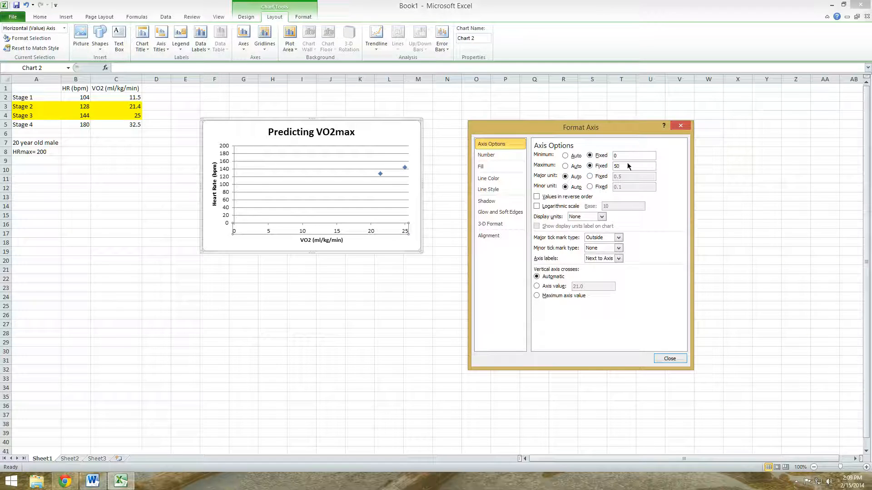
pyautogui.click(589, 176)
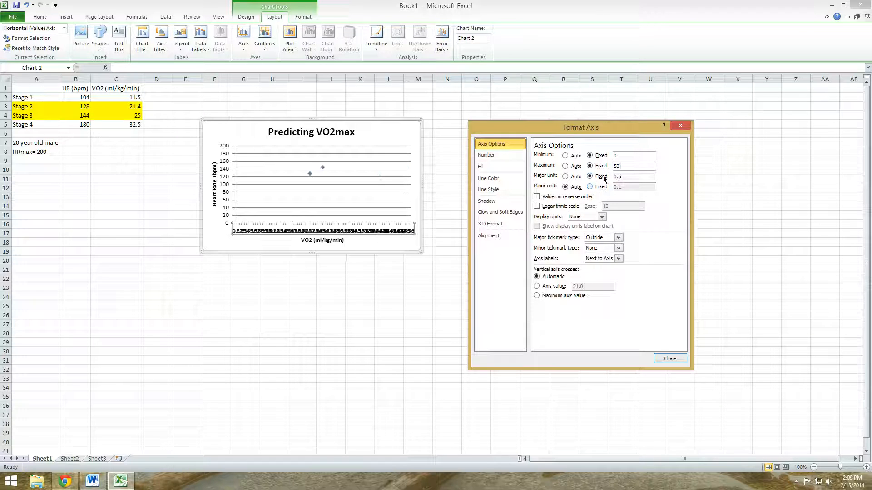
pyautogui.tripleClick(634, 176)
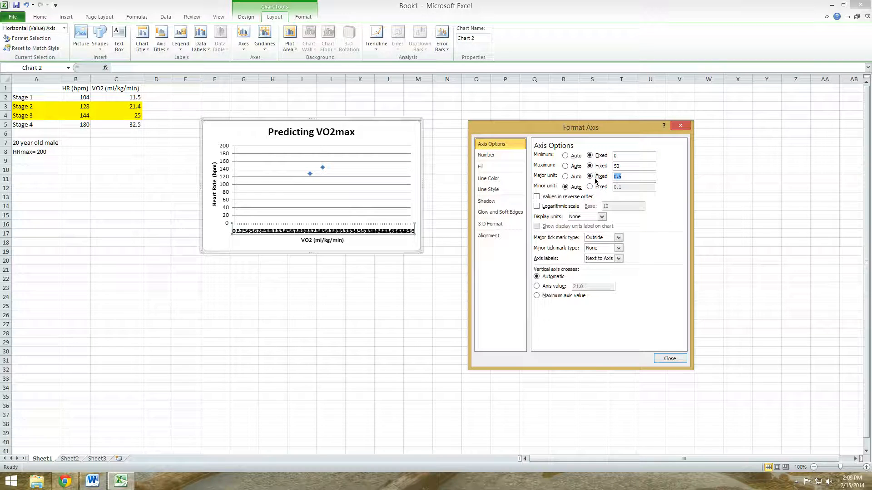
pyautogui.write('10')
pyautogui.click(634, 187)
pyautogui.write('5')
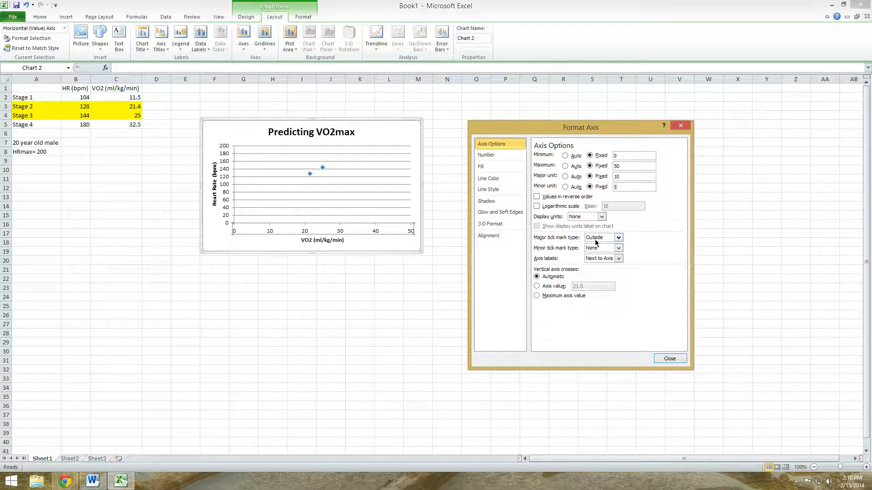
pyautogui.moveTo(542, 239)
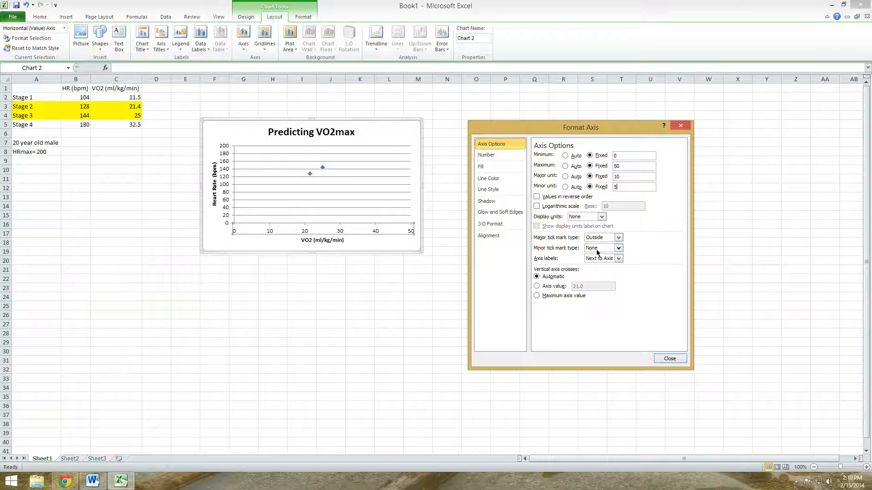
# Step: Place minor tick marks inside the VO2 axis and select the data series
pyautogui.click(602, 248)
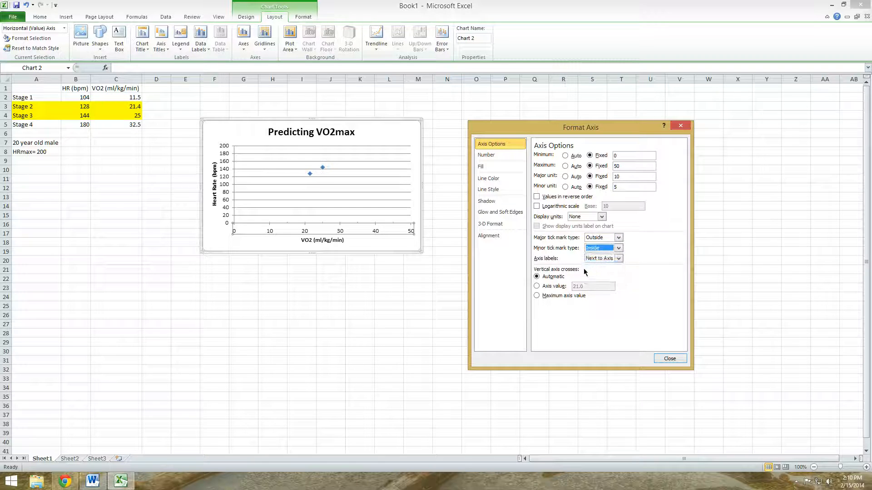
pyautogui.click(670, 358)
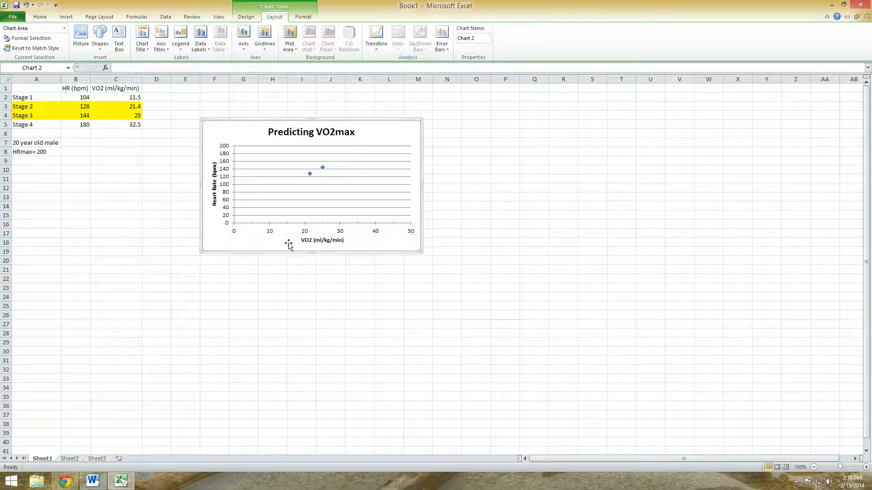
pyautogui.moveTo(233, 233)
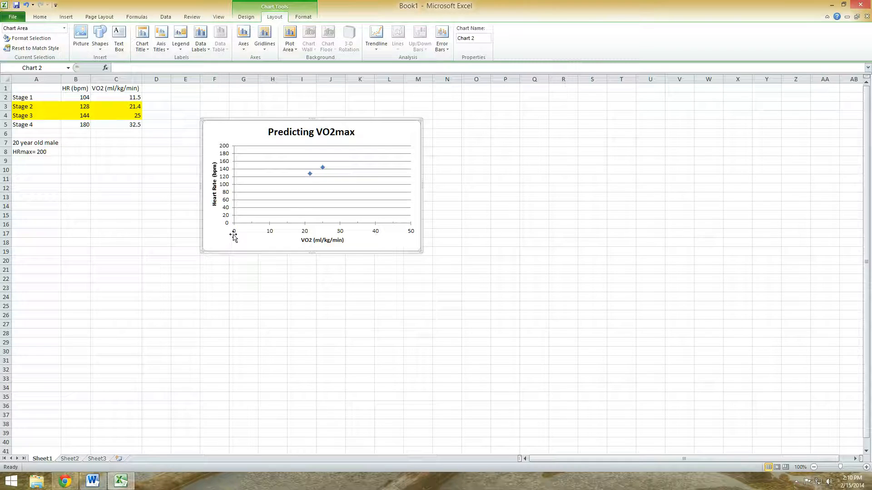
pyautogui.moveTo(410, 232)
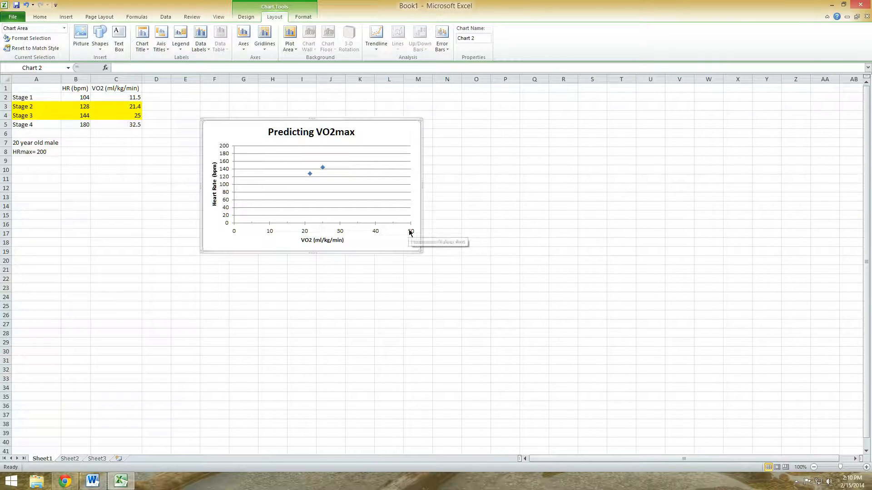
pyautogui.moveTo(362, 231)
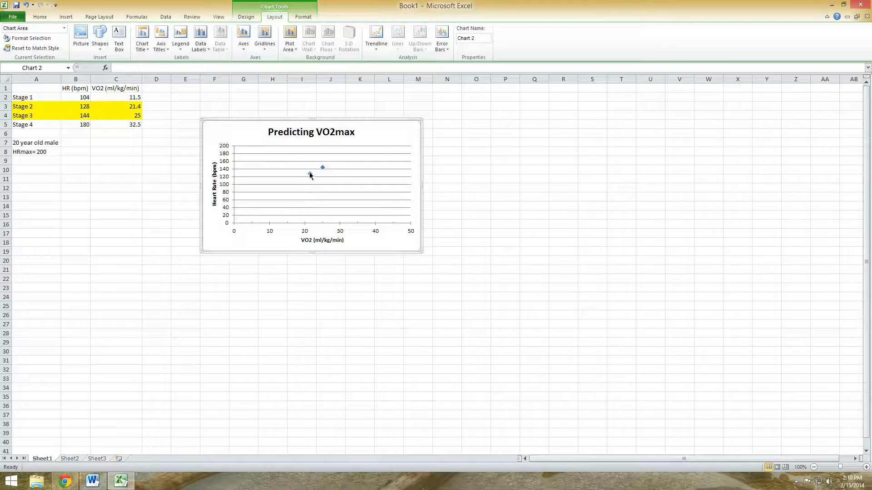
pyautogui.moveTo(309, 174)
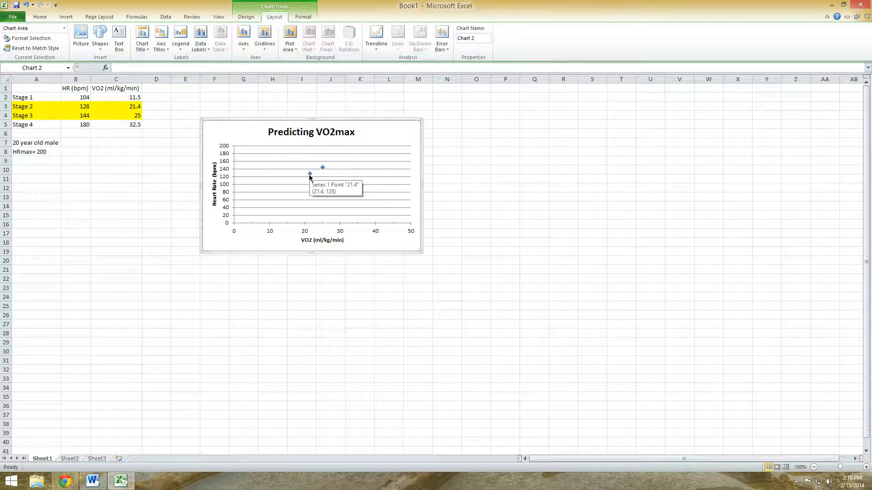
pyautogui.click(309, 174)
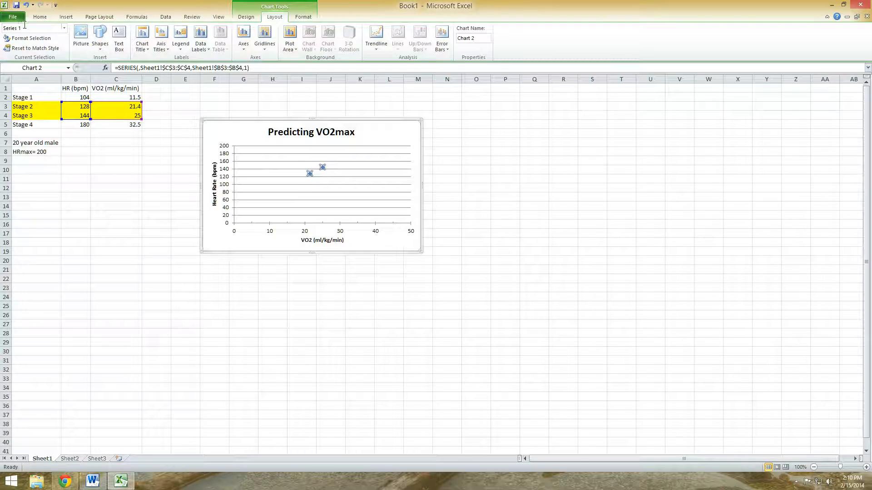
pyautogui.moveTo(310, 175)
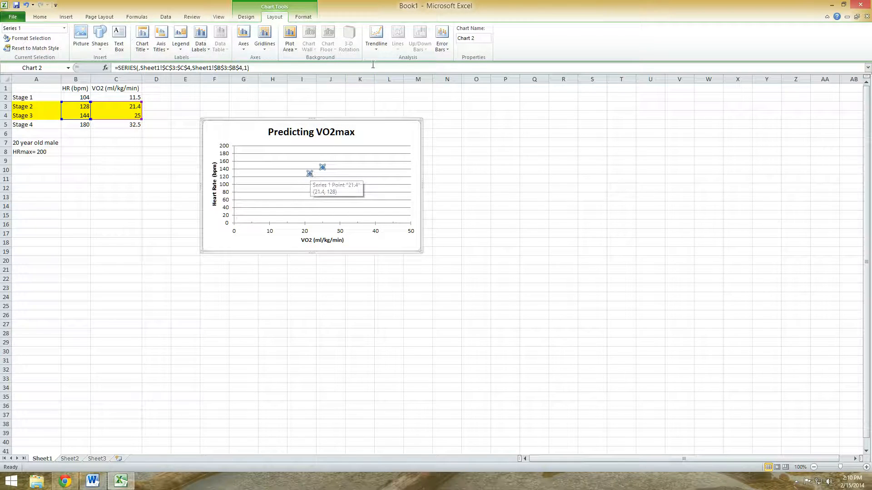
# Step: Add a linear trendline to the series and open More Trendline Options
pyautogui.click(376, 36)
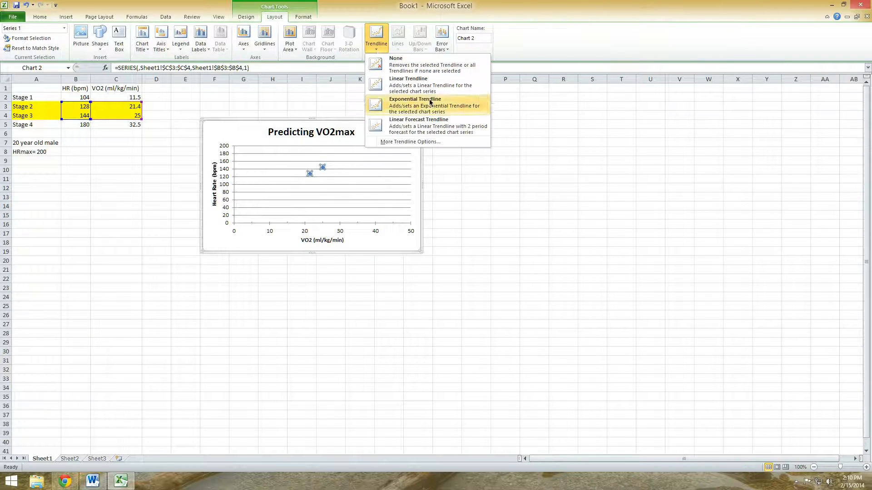
pyautogui.moveTo(409, 142)
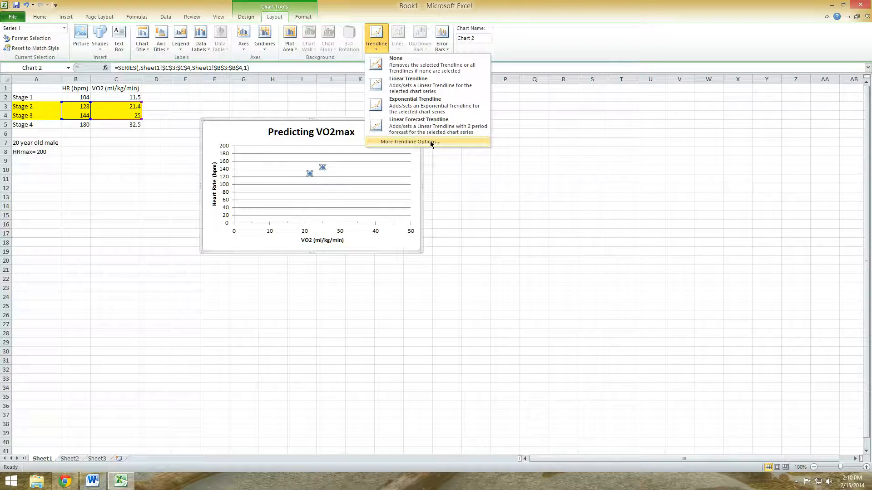
pyautogui.click(409, 141)
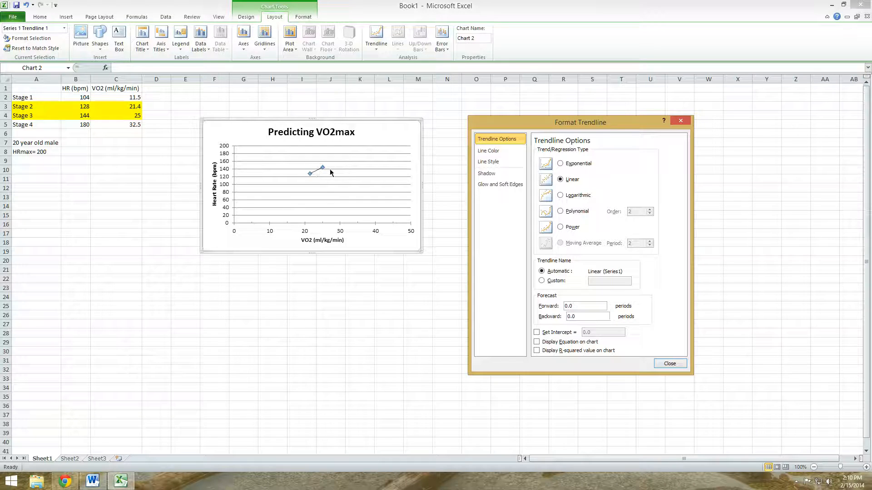
pyautogui.moveTo(372, 151)
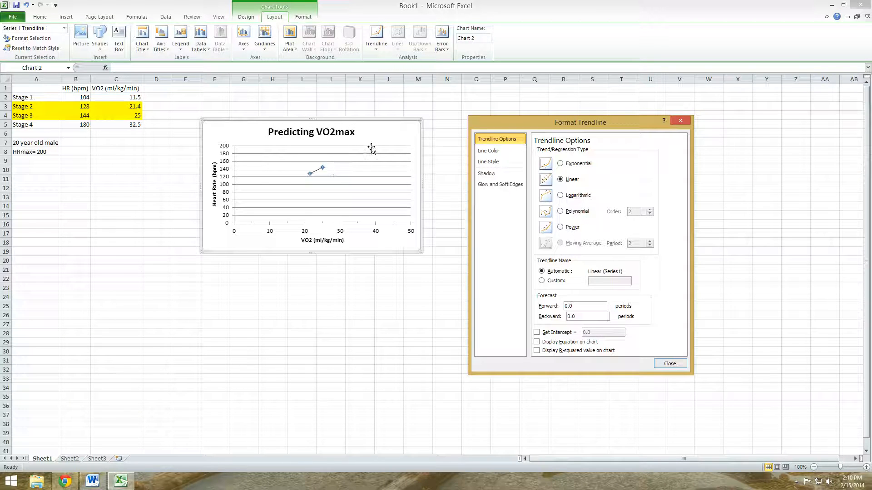
pyautogui.moveTo(372, 149)
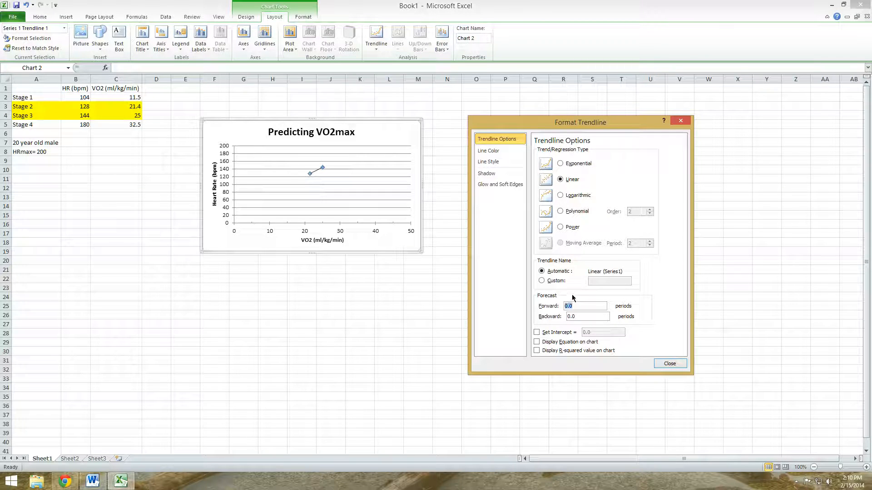
# Step: Set the linear trendline to forecast forward 20 units so it reaches heart rate 200
pyautogui.write('2')
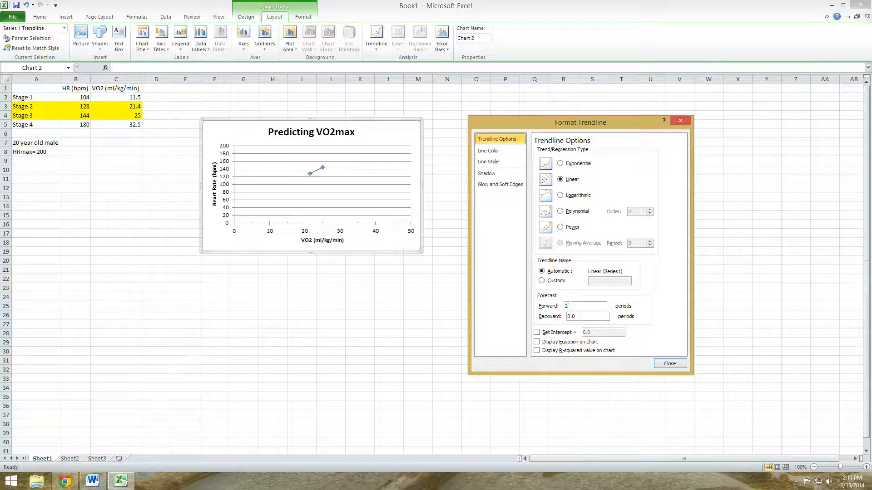
pyautogui.write('0')
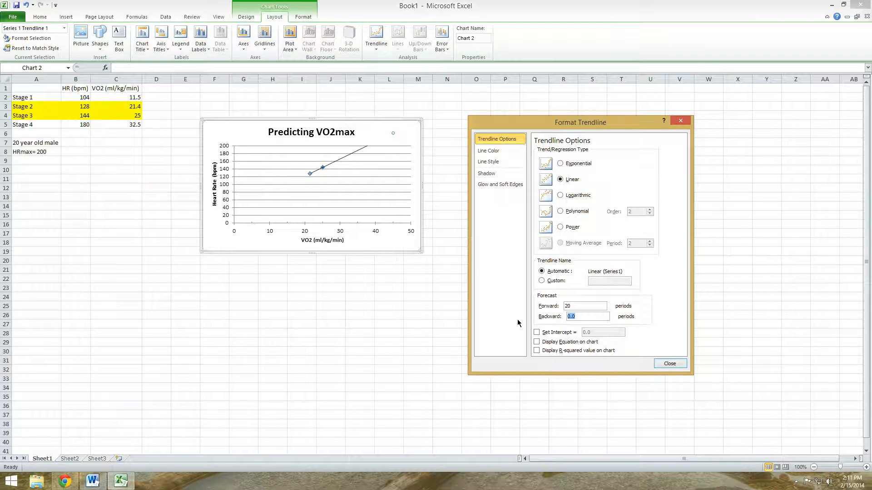
pyautogui.write('20')
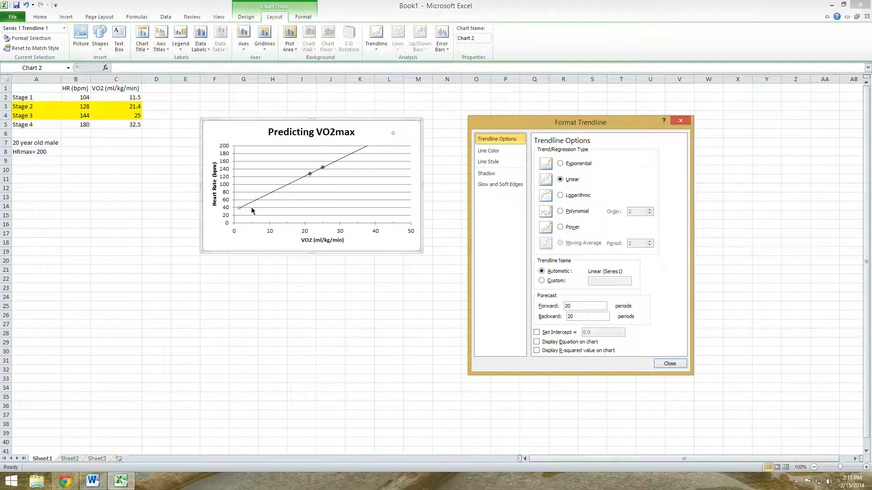
pyautogui.moveTo(320, 188)
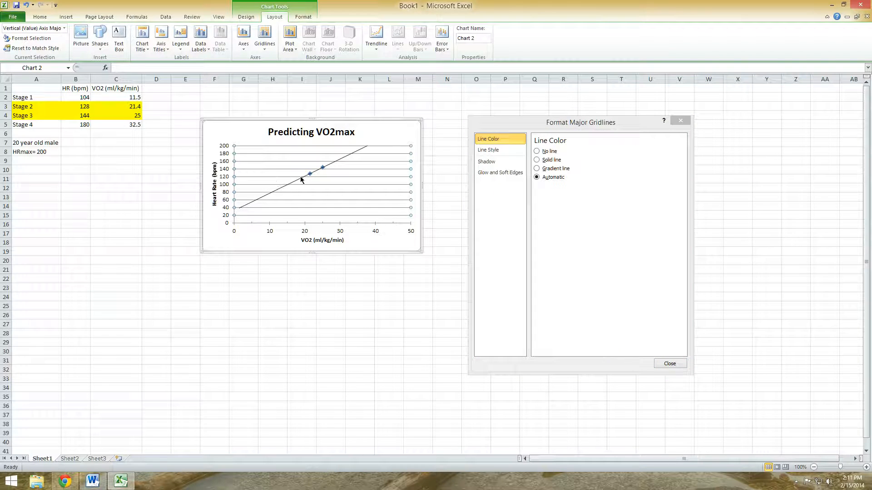
pyautogui.click(309, 174)
pyautogui.write('20')
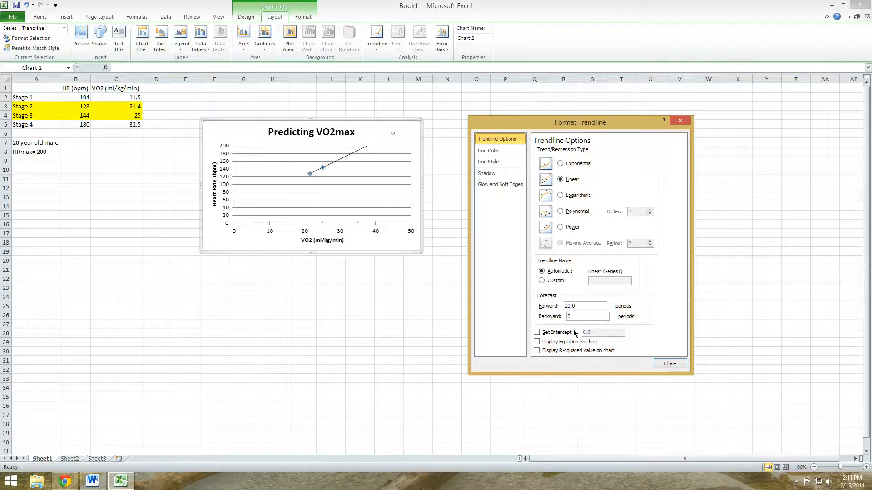
pyautogui.moveTo(546, 304)
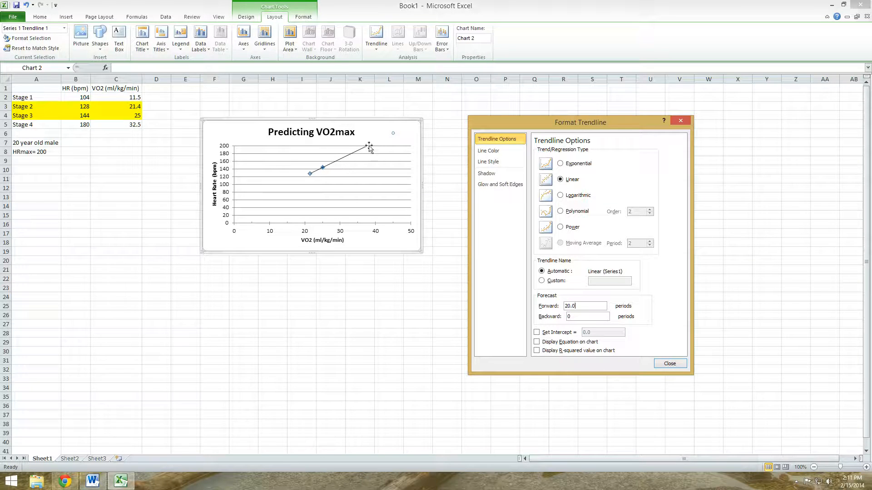
pyautogui.moveTo(387, 141)
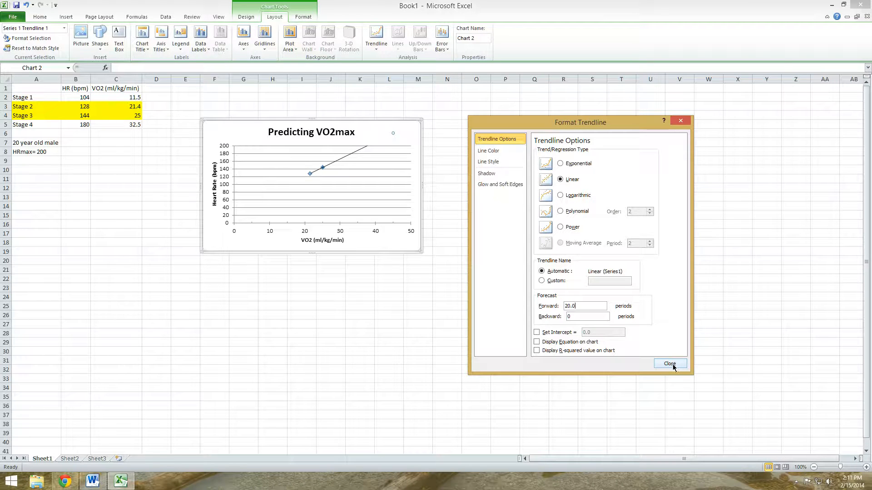
pyautogui.click(669, 364)
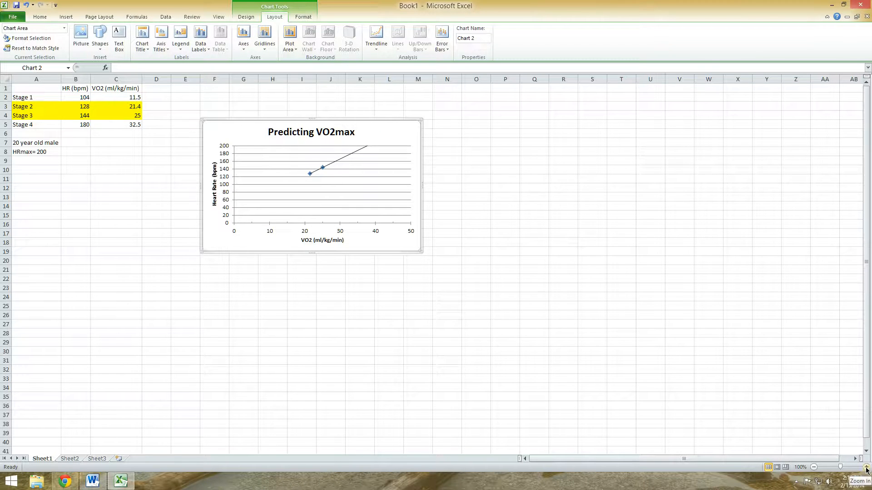
# Step: Zoom in on the sheet with the status-bar Zoom In button
pyautogui.click(865, 471)
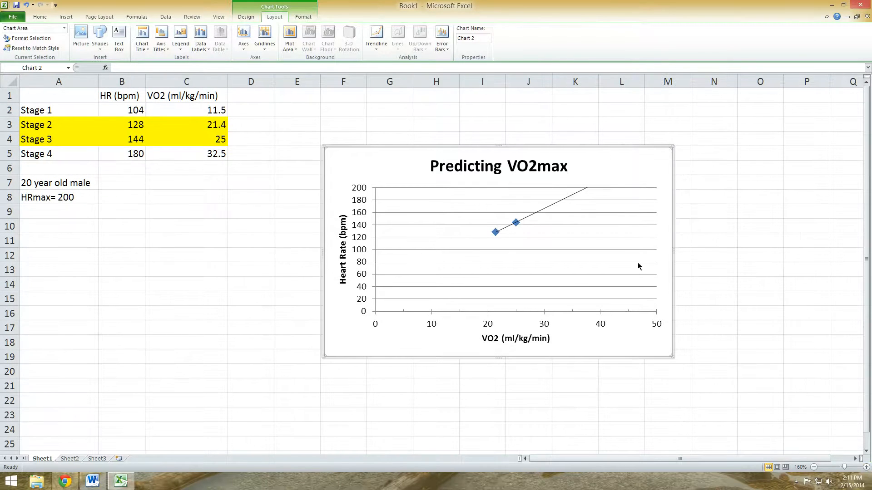
pyautogui.moveTo(384, 54)
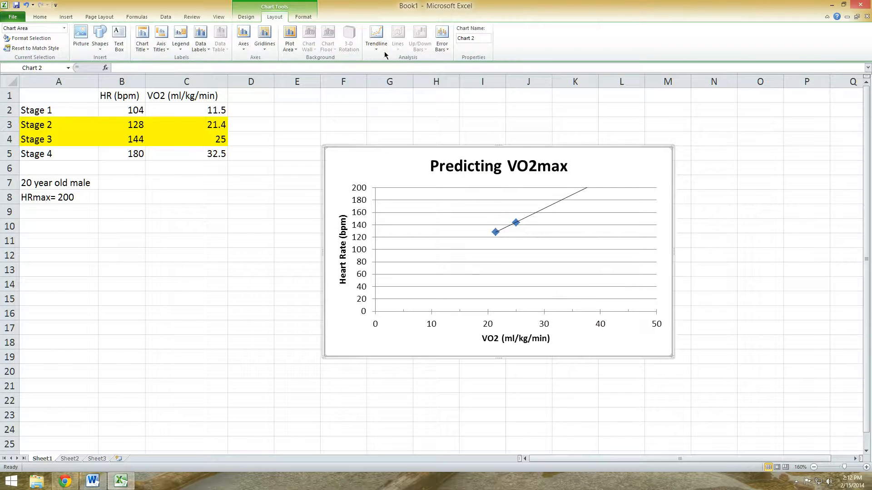
pyautogui.moveTo(289, 38)
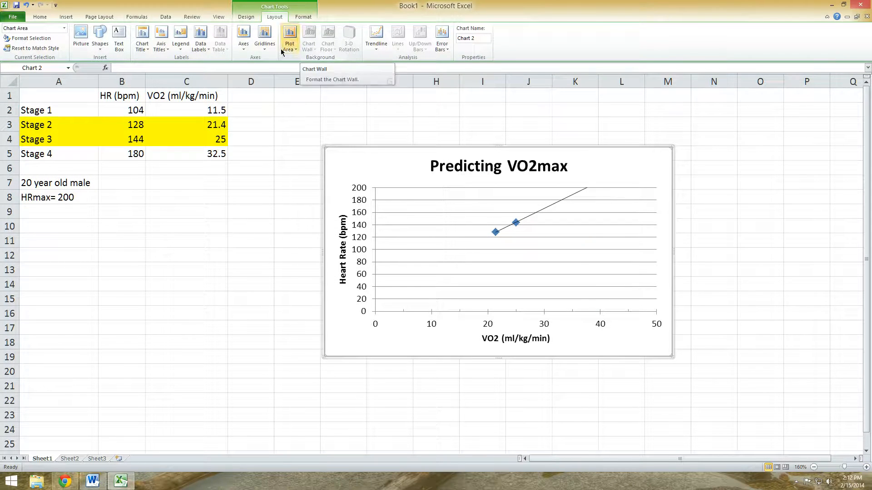
pyautogui.moveTo(99, 40)
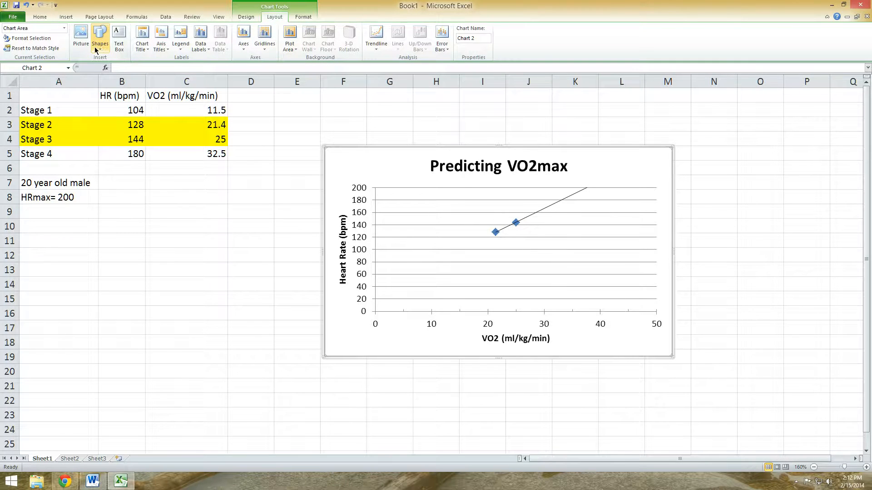
# Step: Draw a downward arrow from the trendline end at HR 200 to VO2 near 38
pyautogui.click(99, 38)
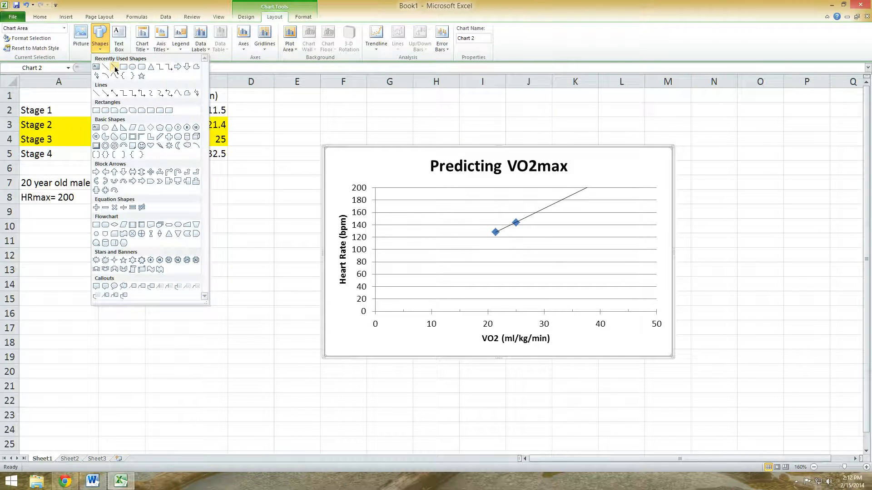
pyautogui.moveTo(114, 66)
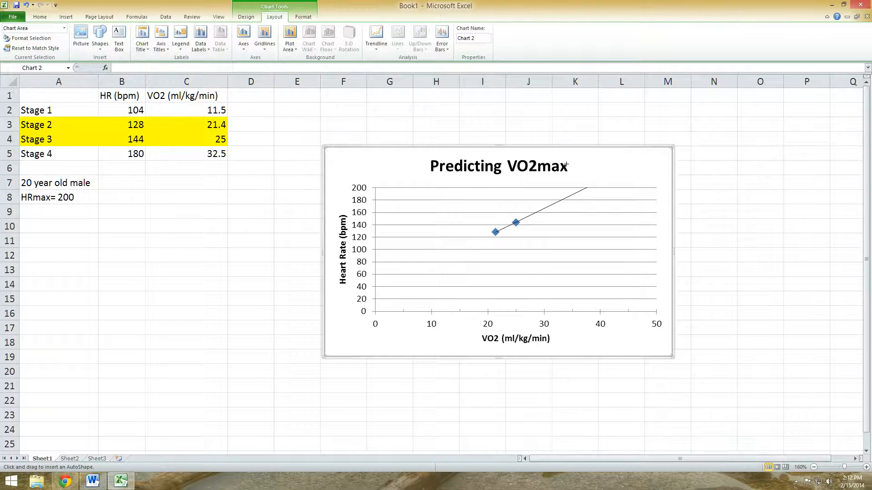
pyautogui.moveTo(503, 236)
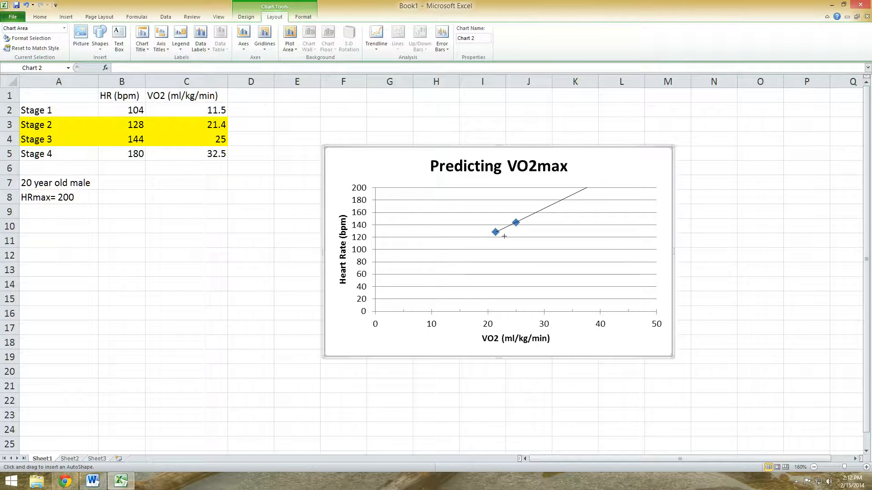
pyautogui.moveTo(560, 201)
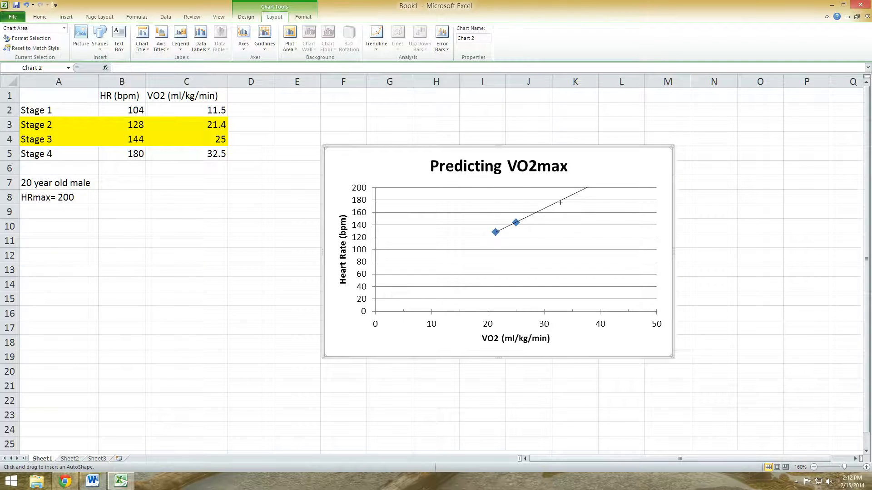
pyautogui.moveTo(361, 187)
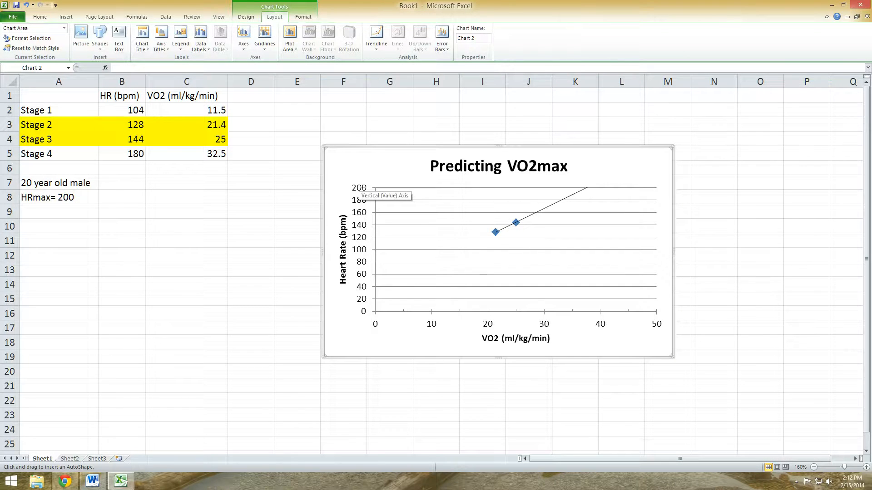
pyautogui.moveTo(583, 188)
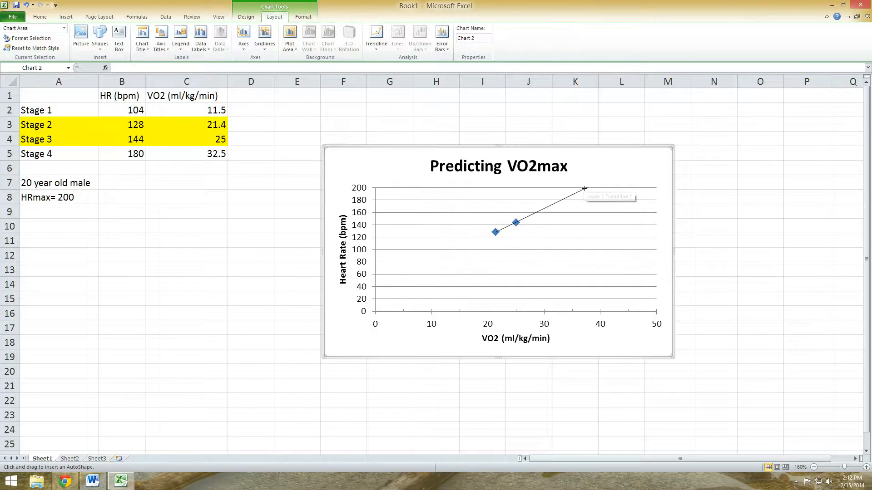
pyautogui.moveTo(588, 189)
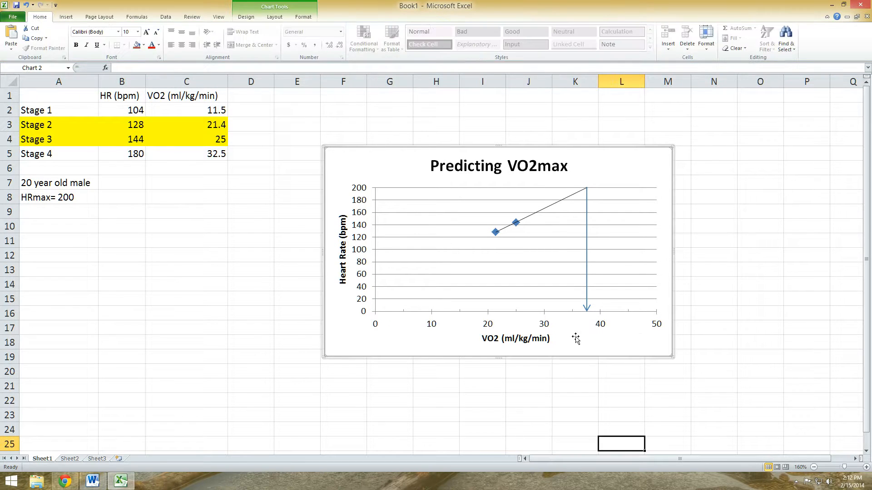
pyautogui.moveTo(555, 317)
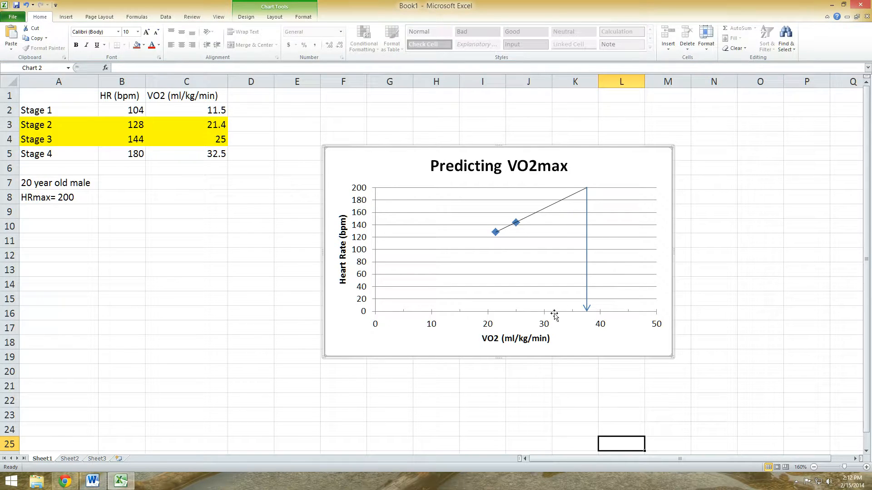
pyautogui.moveTo(575, 336)
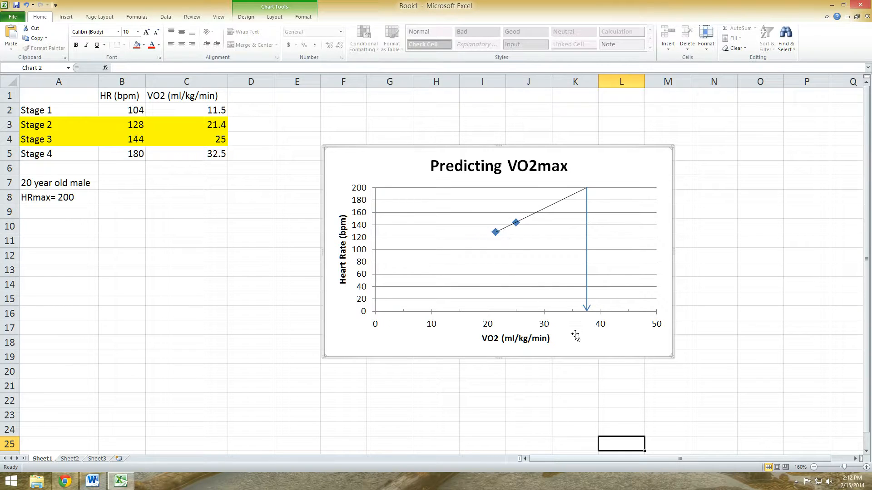
pyautogui.moveTo(587, 324)
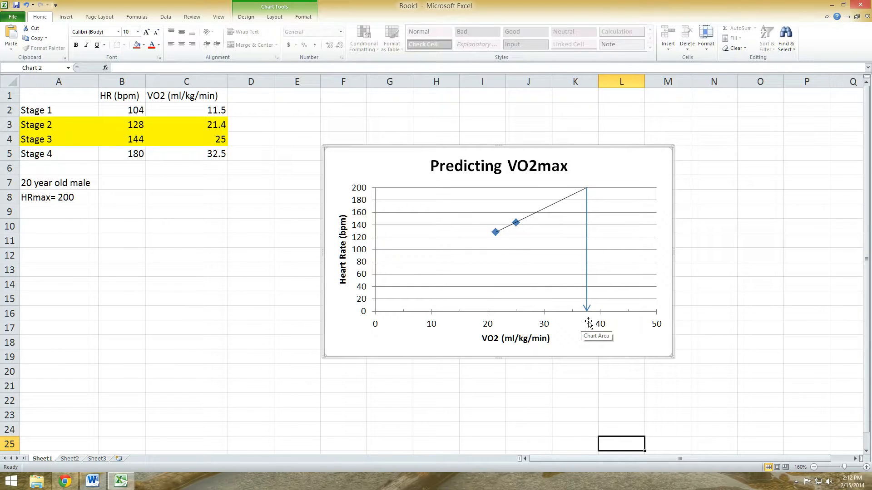
pyautogui.moveTo(588, 318)
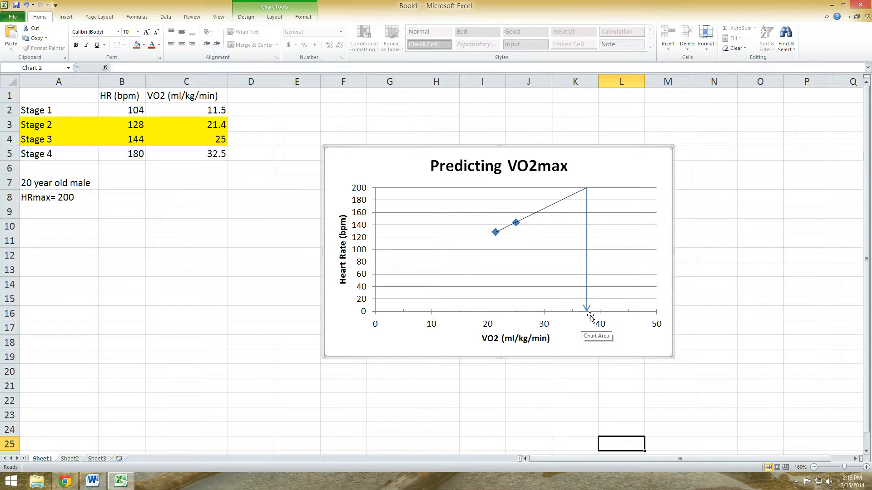
pyautogui.moveTo(578, 305)
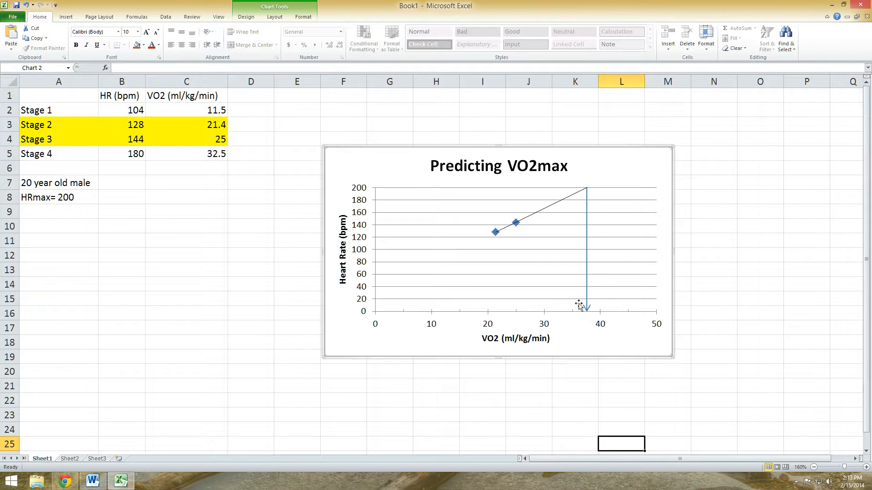
pyautogui.click(813, 467)
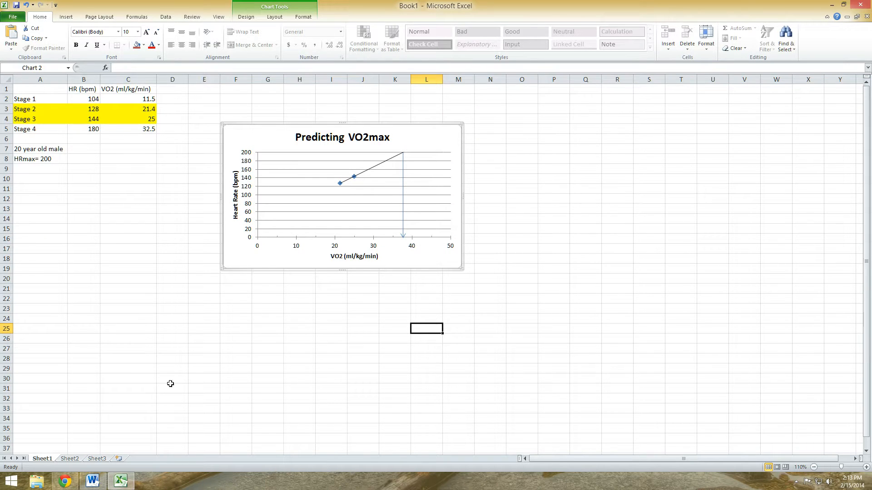
# Step: Paste the Predicting VO2max chart onto page 5 of the Word lab report
pyautogui.click(93, 480)
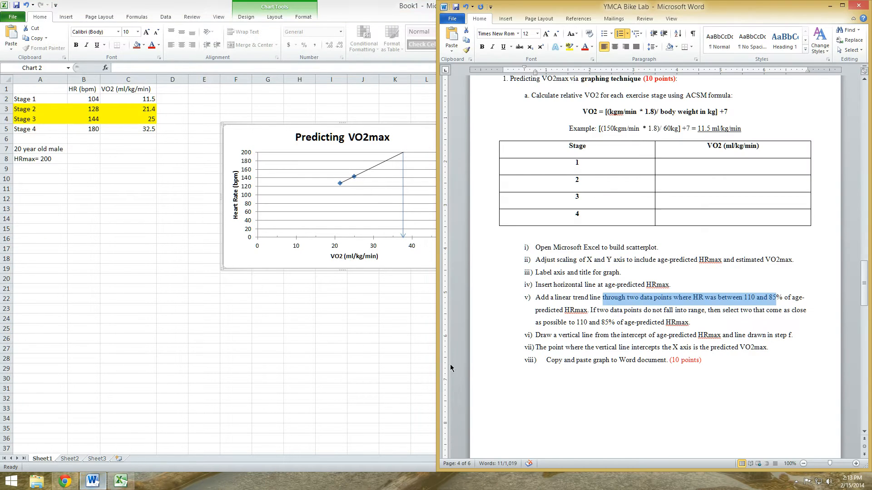
pyautogui.scroll(-3)
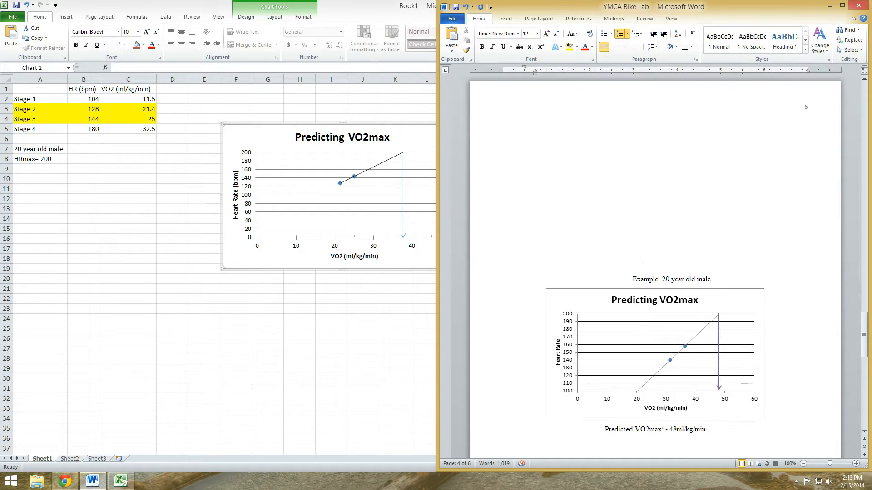
pyautogui.scroll(-3)
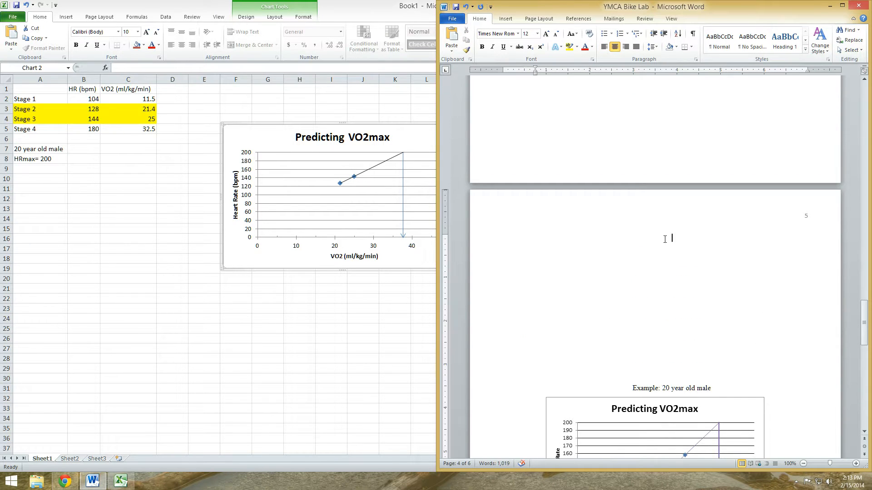
pyautogui.rightClick(671, 240)
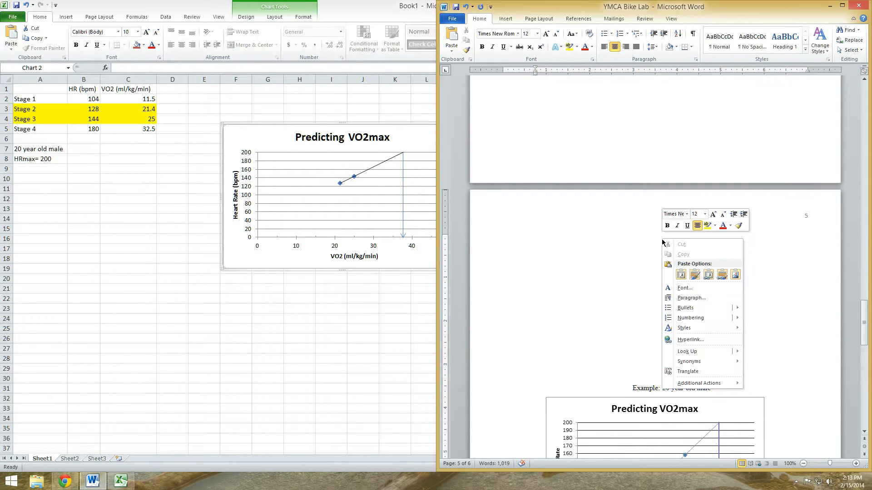
pyautogui.click(680, 275)
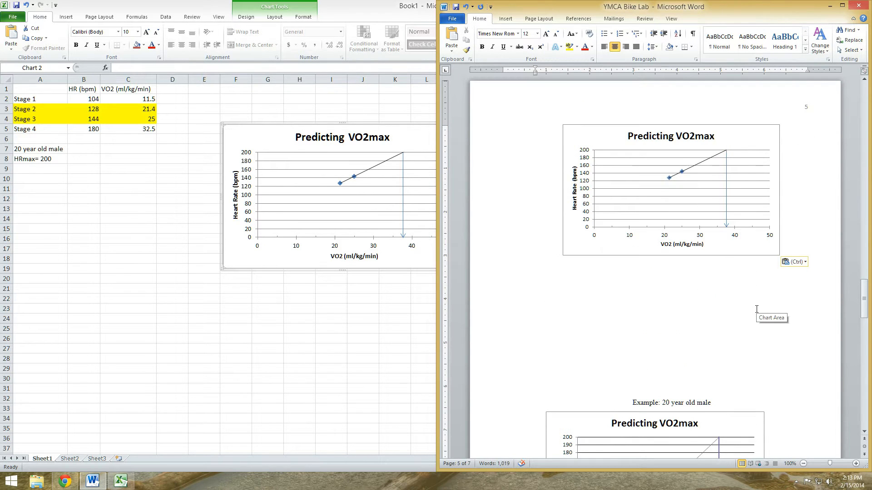
pyautogui.scroll(-3)
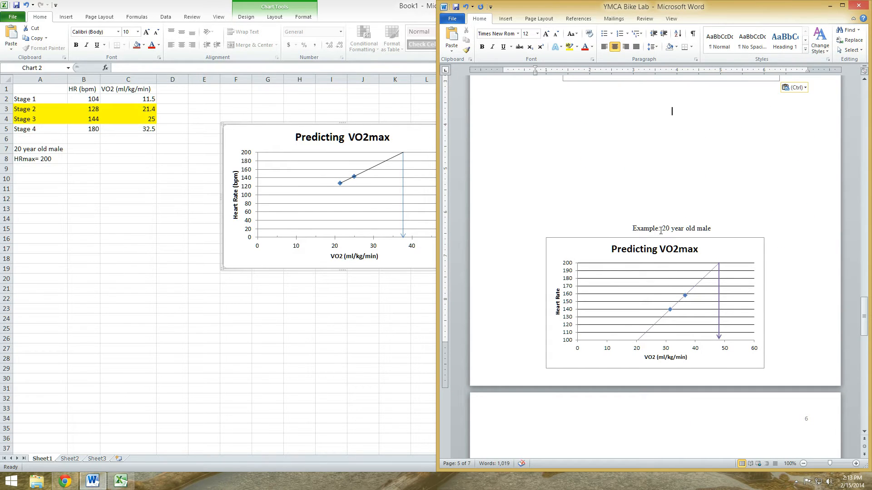